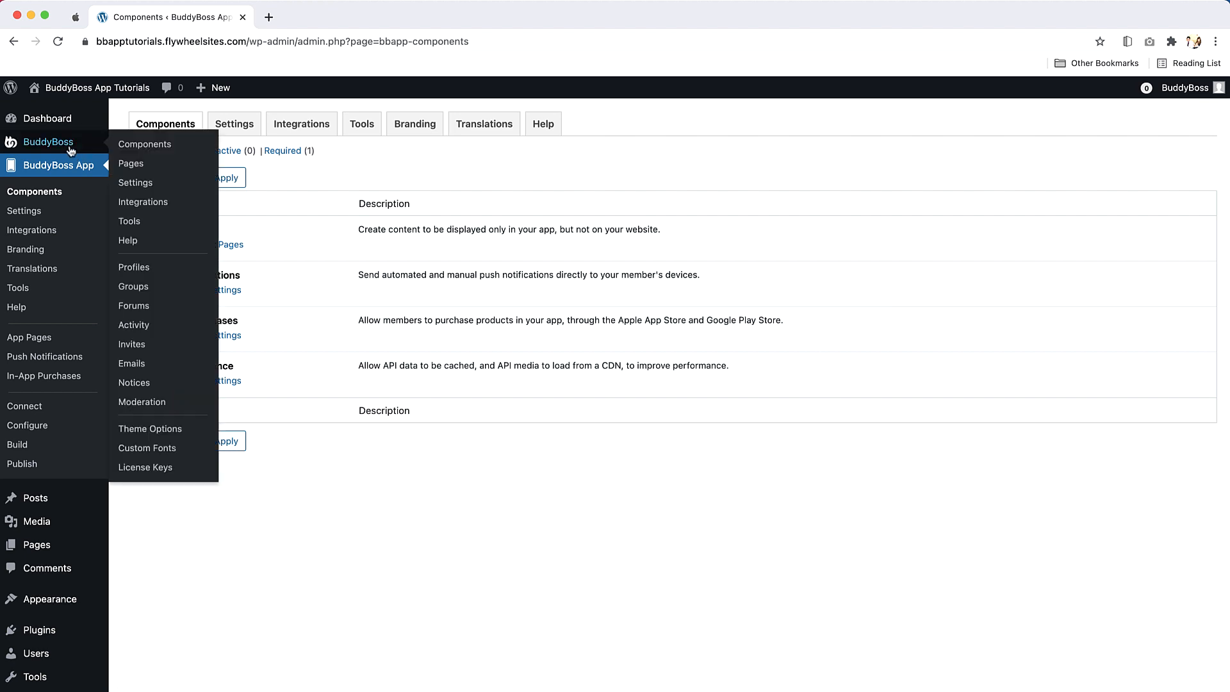
Navigate via BuddyBoss Components to the Moderation page showing an empty Reported Content list.
click(145, 143)
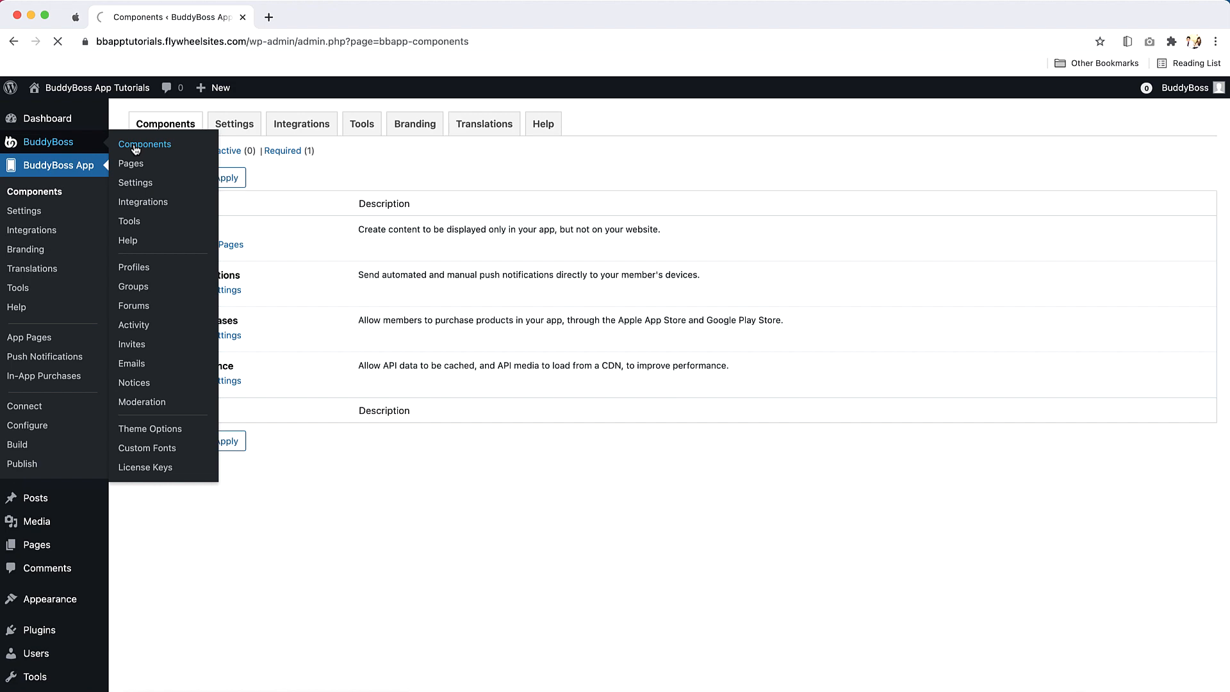
click(145, 143)
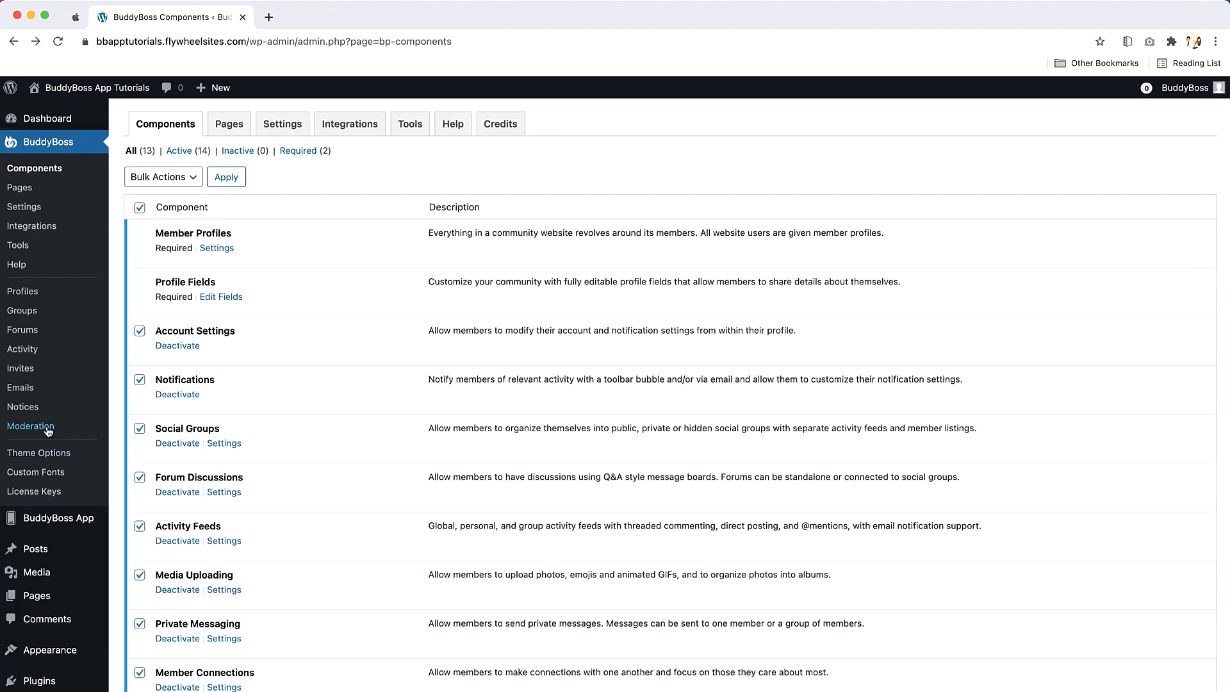
click(31, 425)
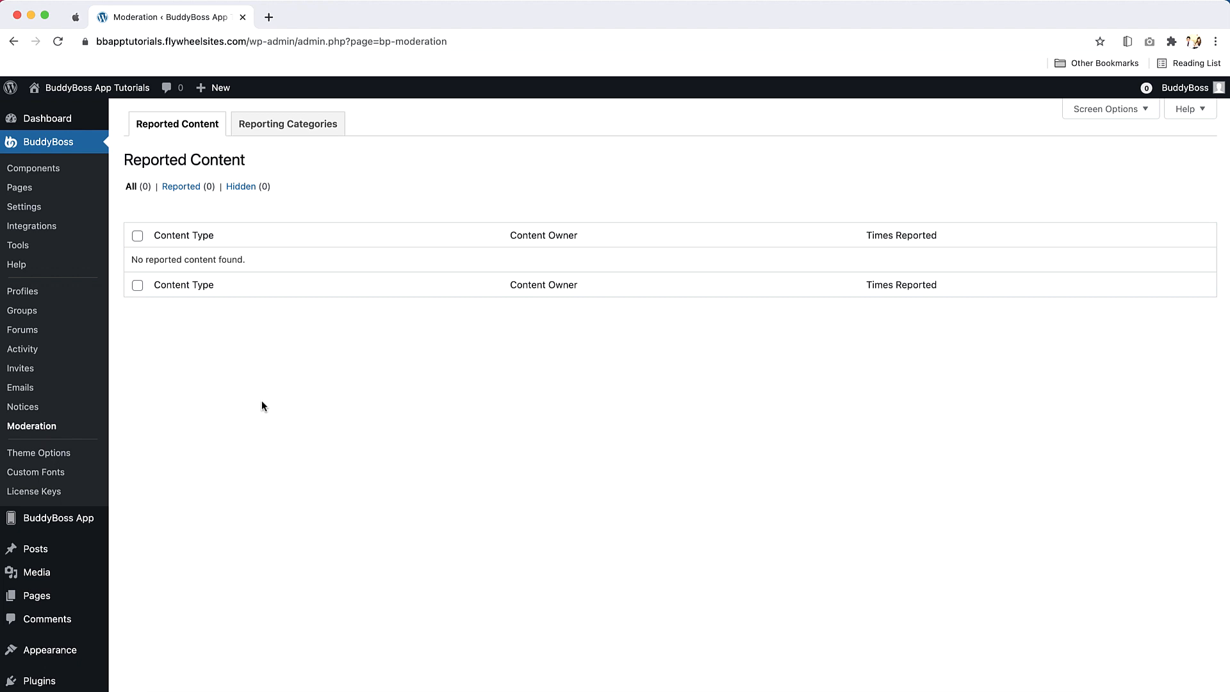
mouse_move(920, 314)
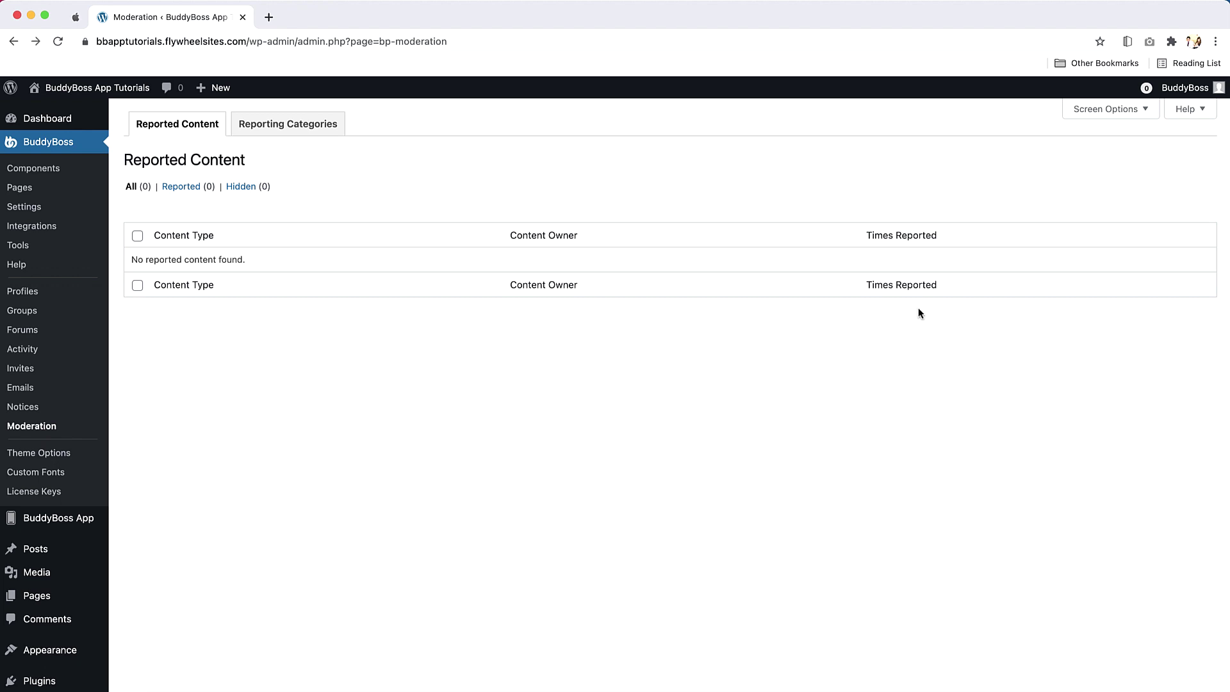
mouse_move(59, 518)
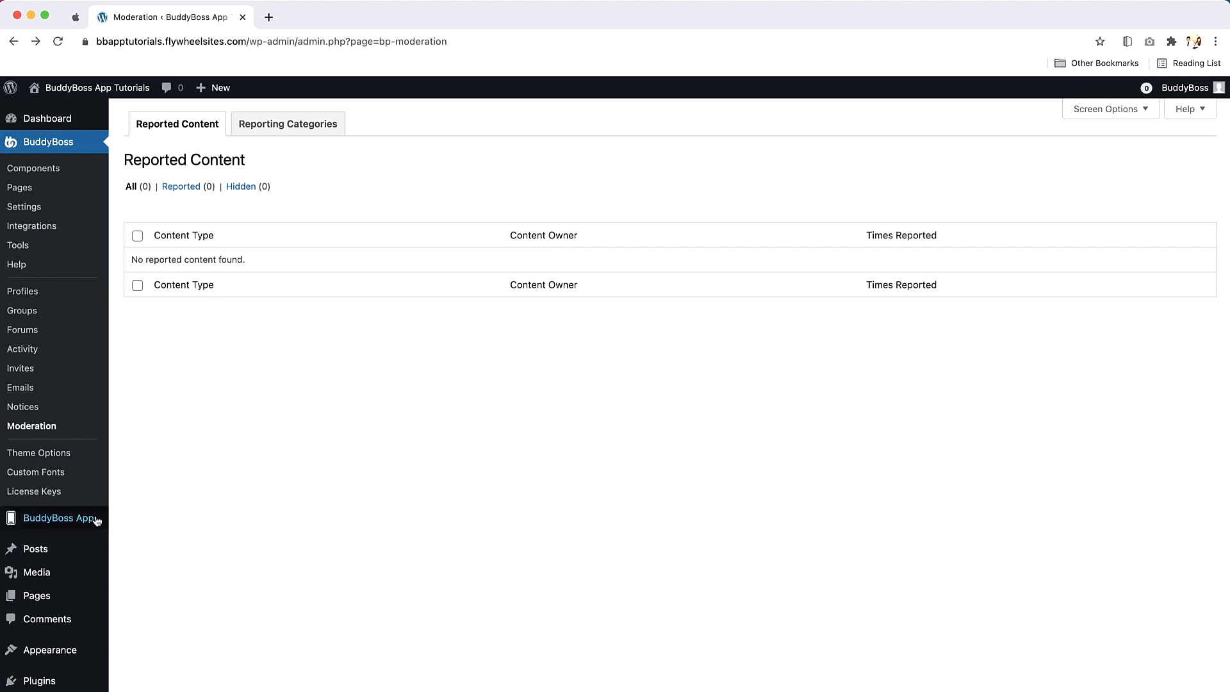
Start a new BuddyBoss App build request with iOS as platform and Release App type.
click(60, 517)
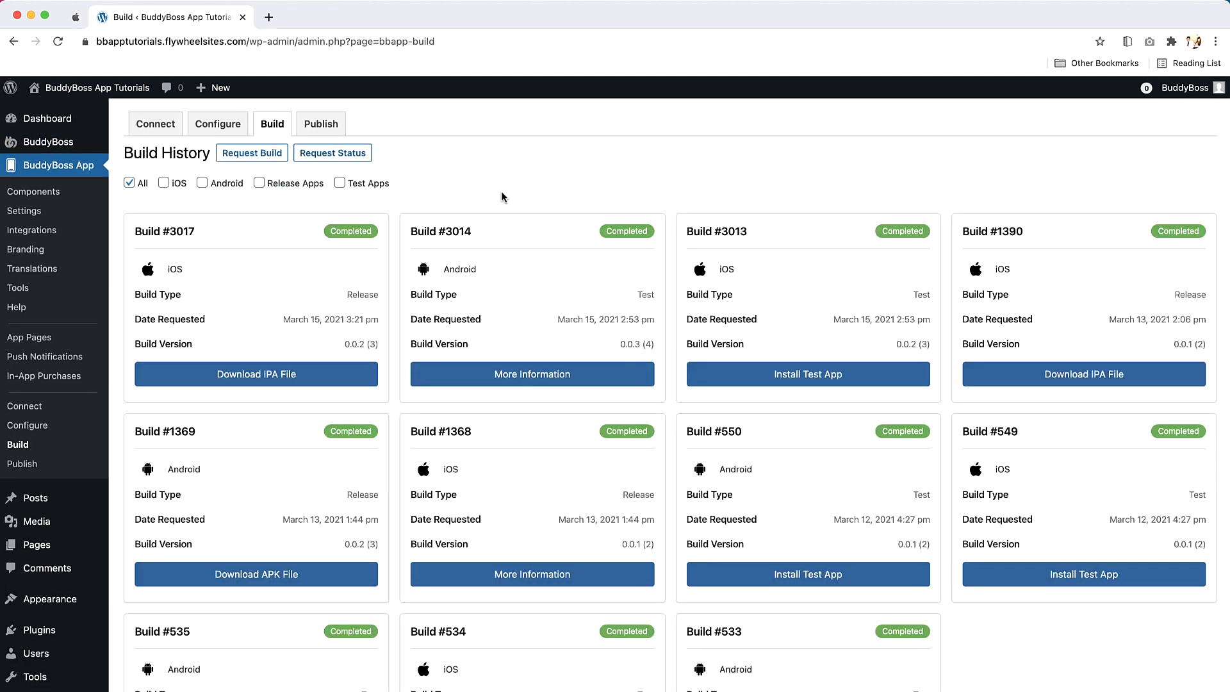
click(252, 153)
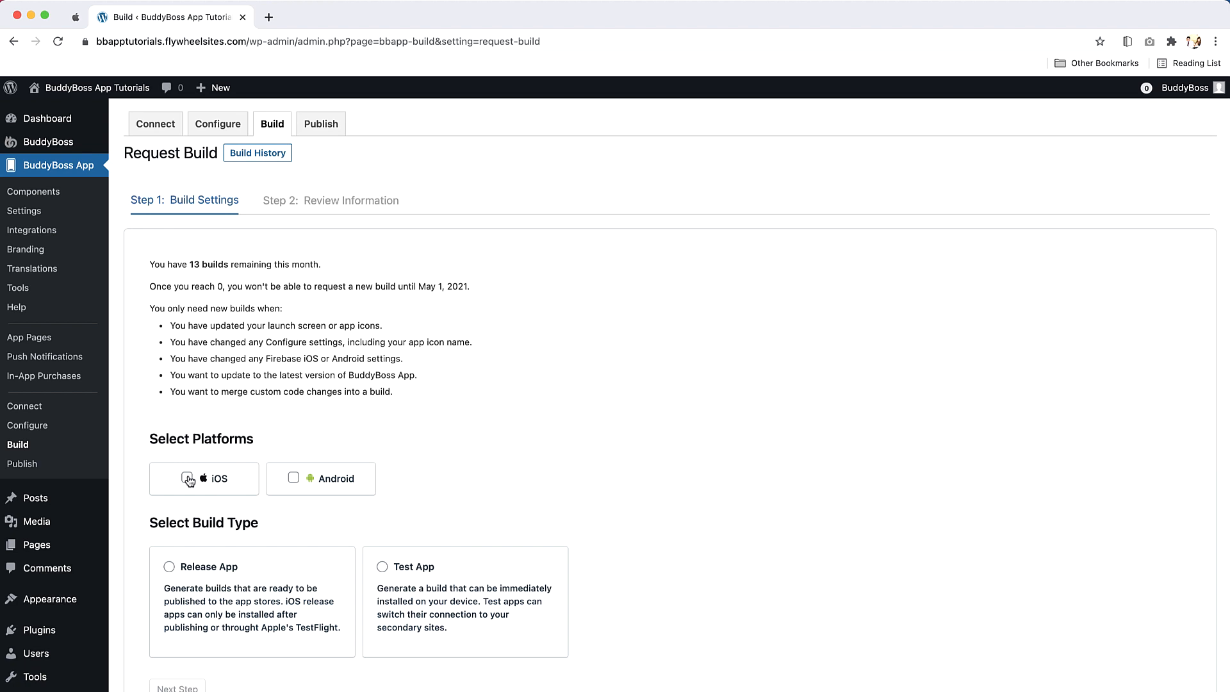
click(186, 478)
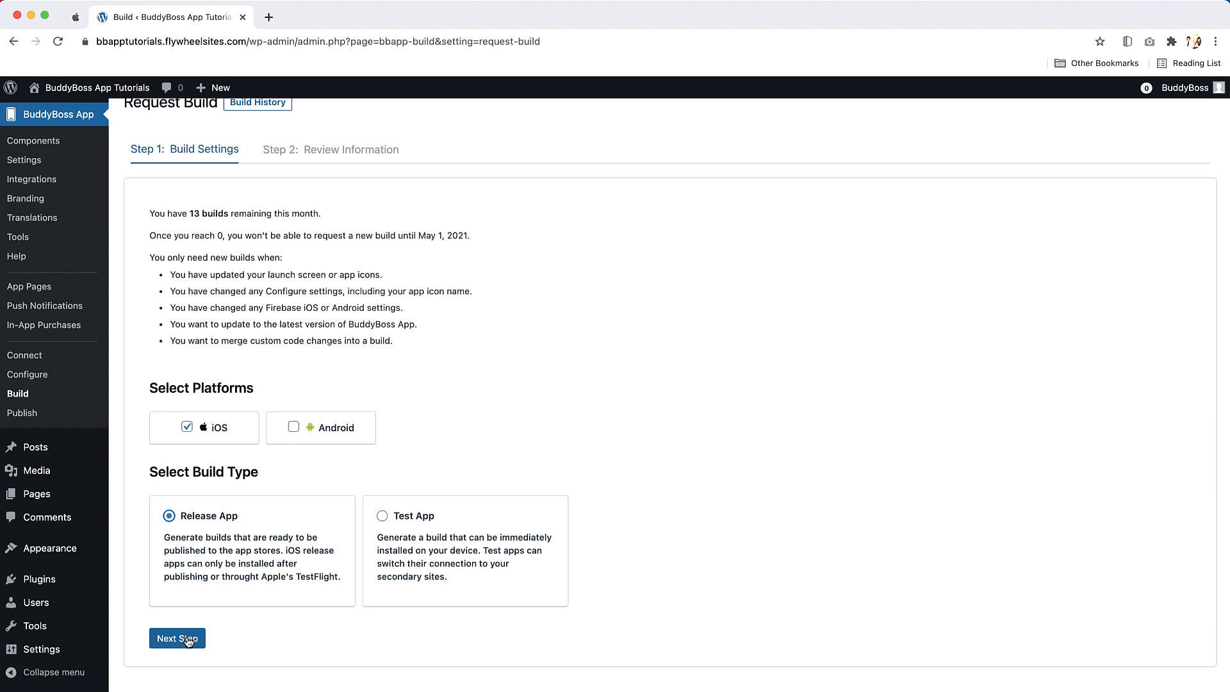
mouse_move(358, 483)
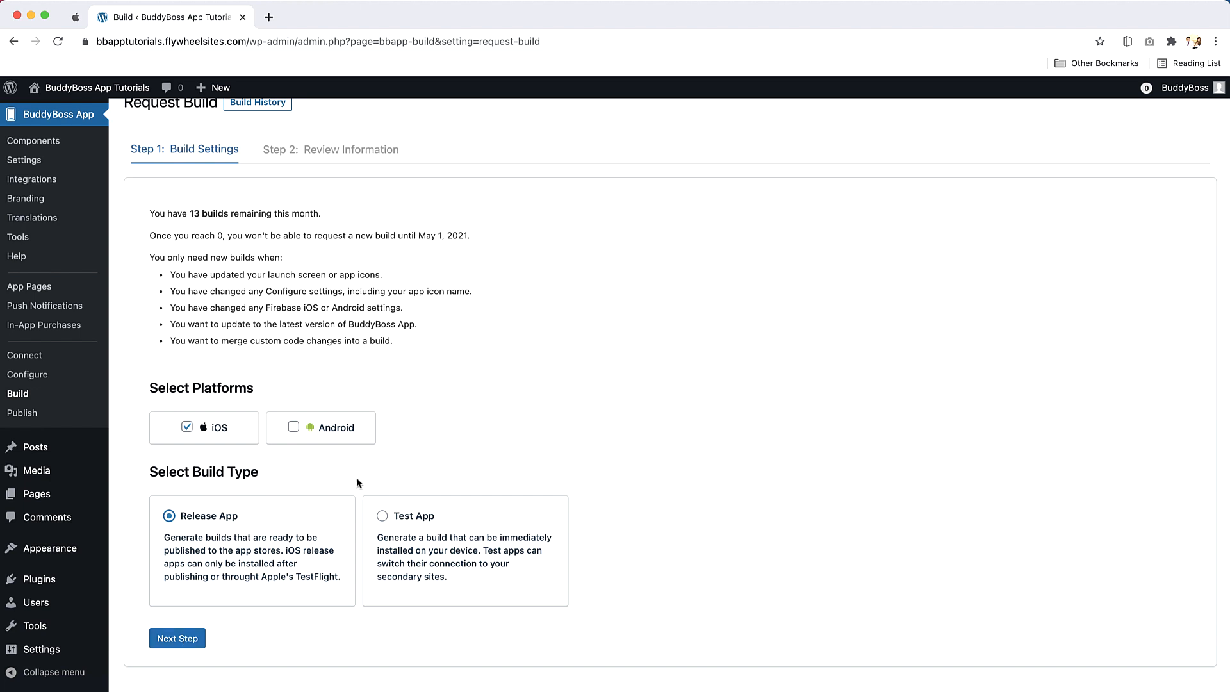
mouse_move(76, 19)
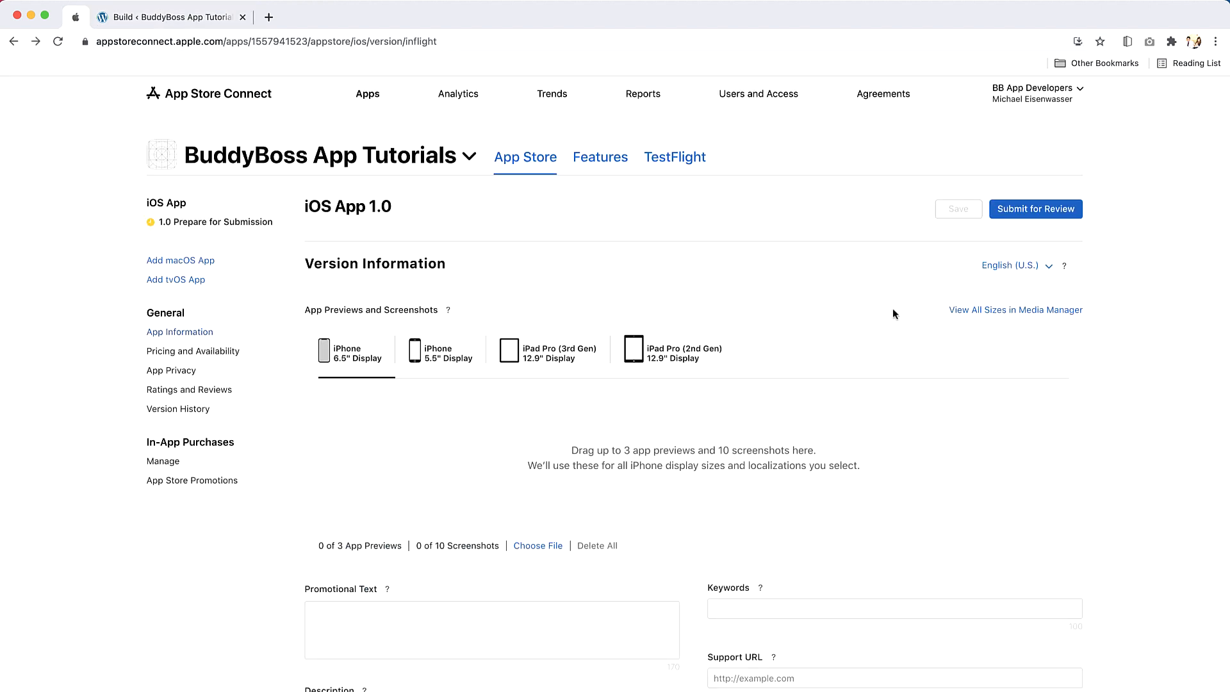
mouse_move(180, 332)
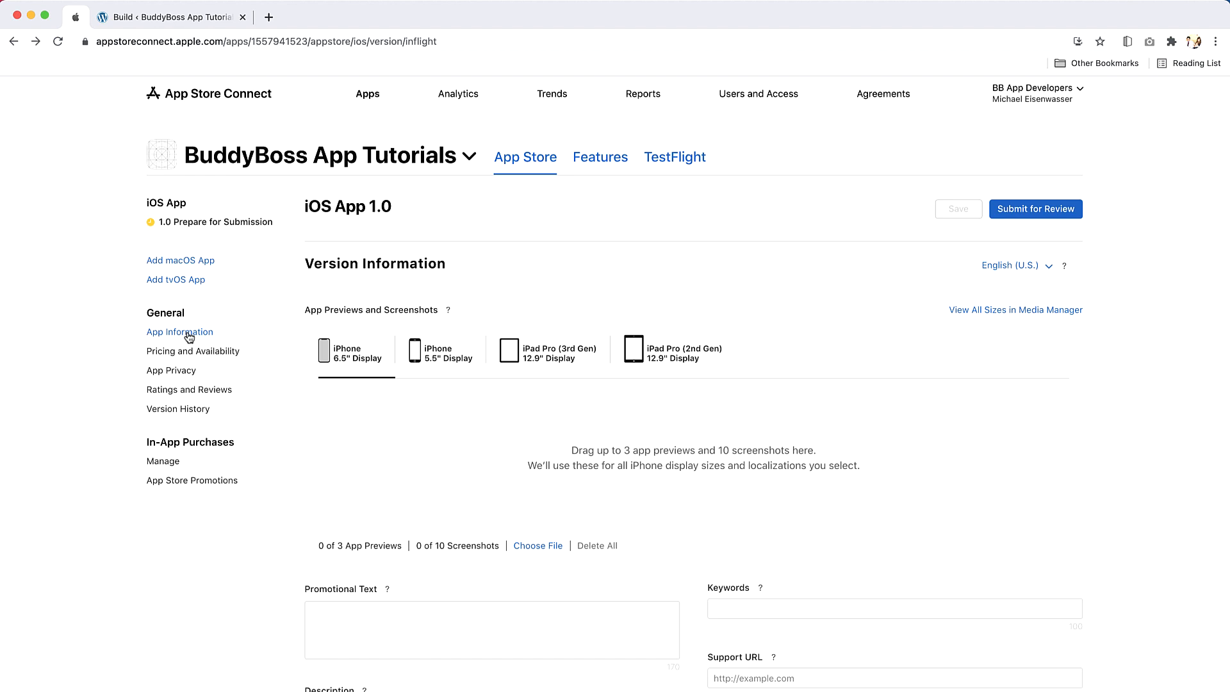
Review the App Information subtitle and category options, leaving the category unchanged.
click(180, 330)
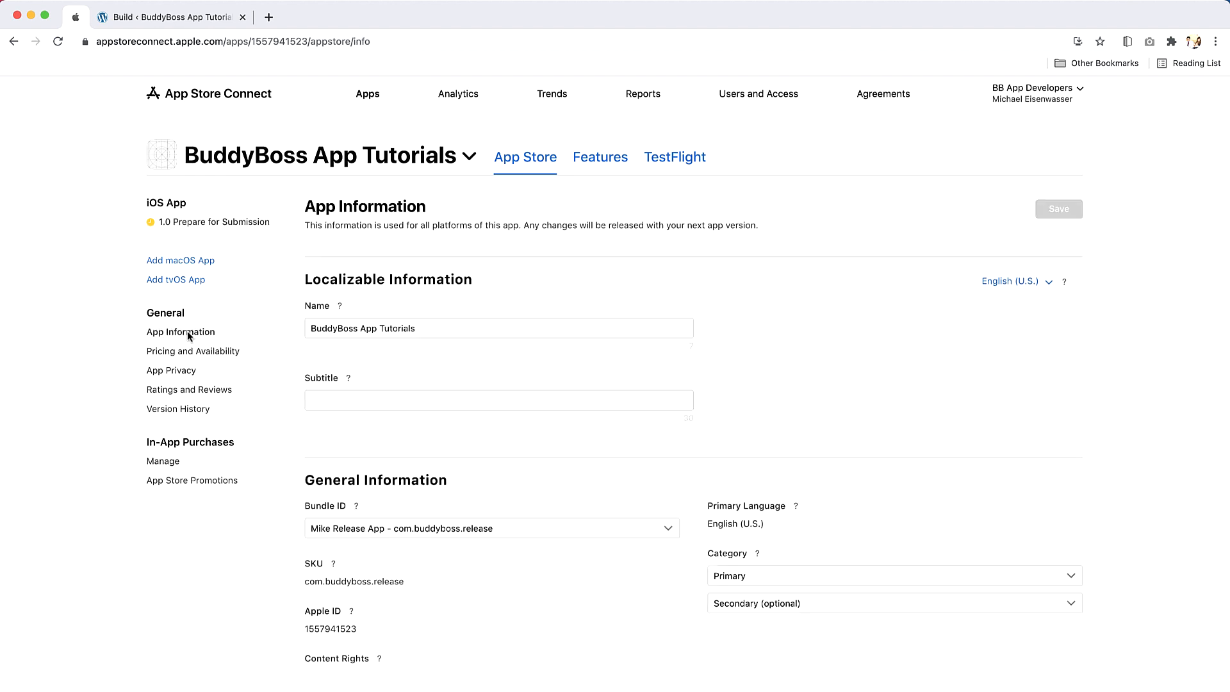
click(487, 329)
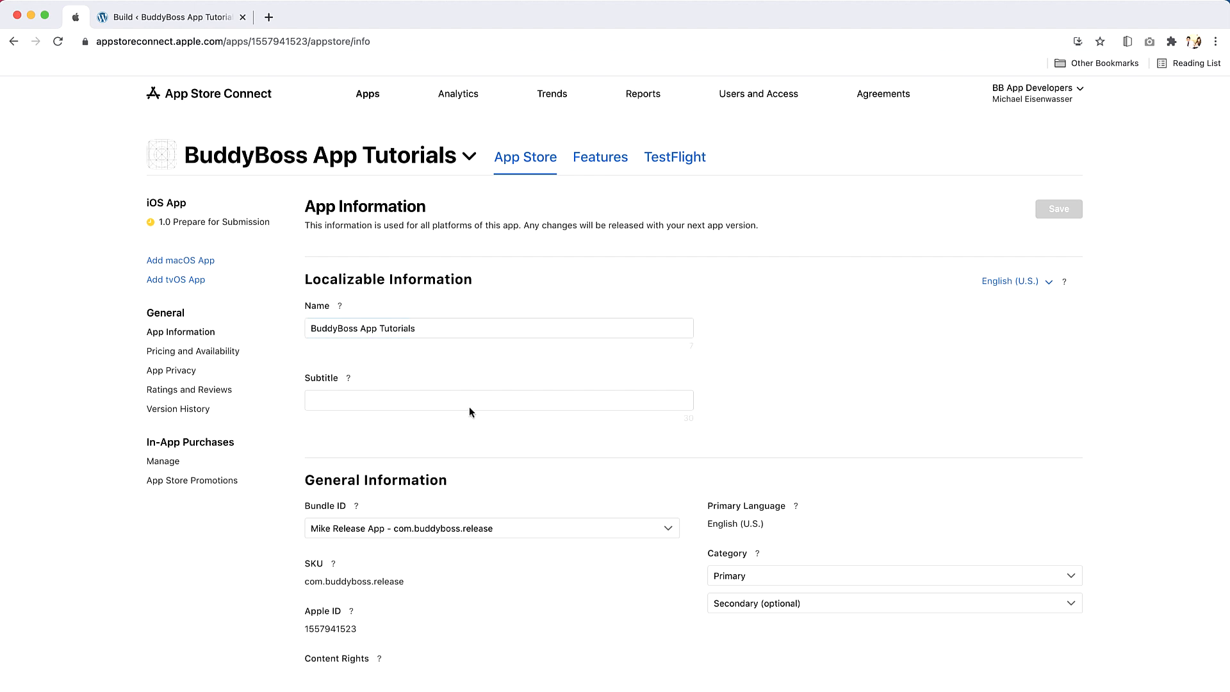
click(499, 400)
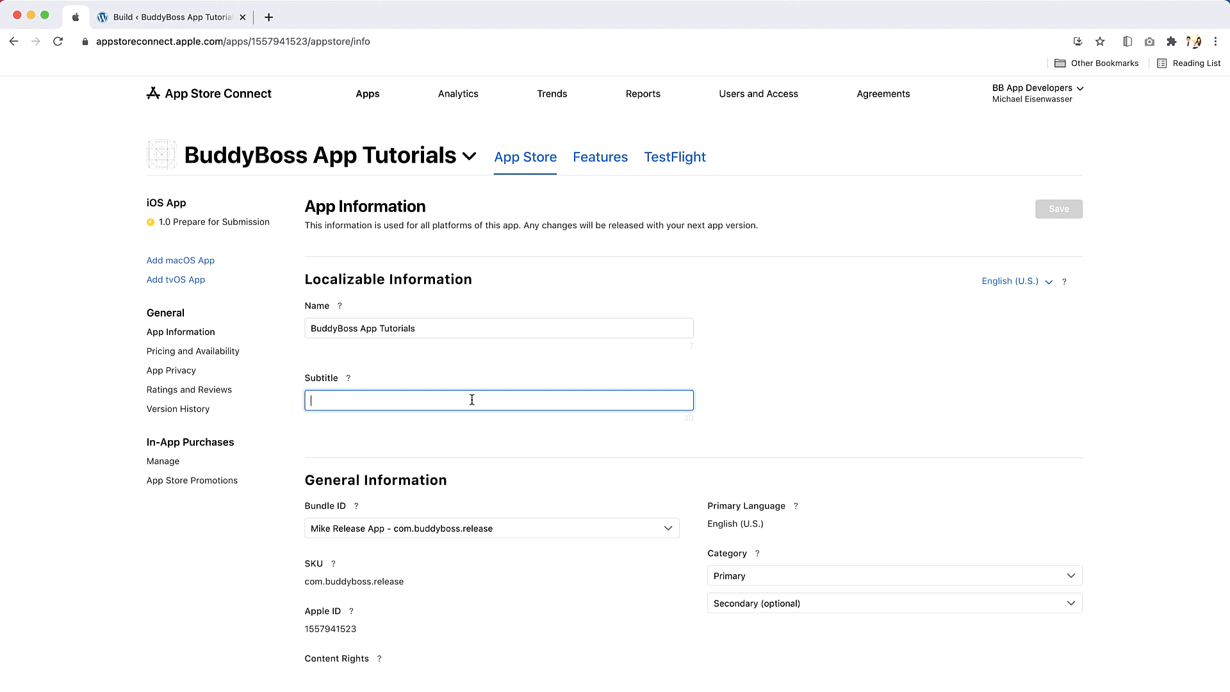
click(894, 576)
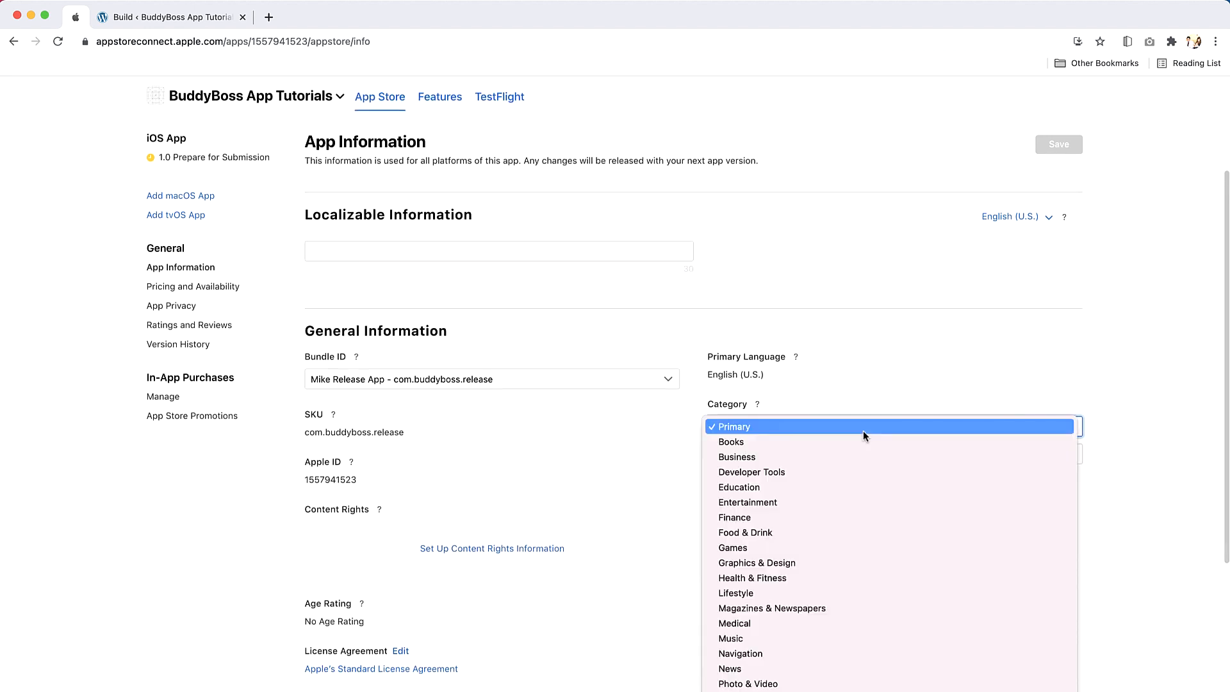
click(732, 426)
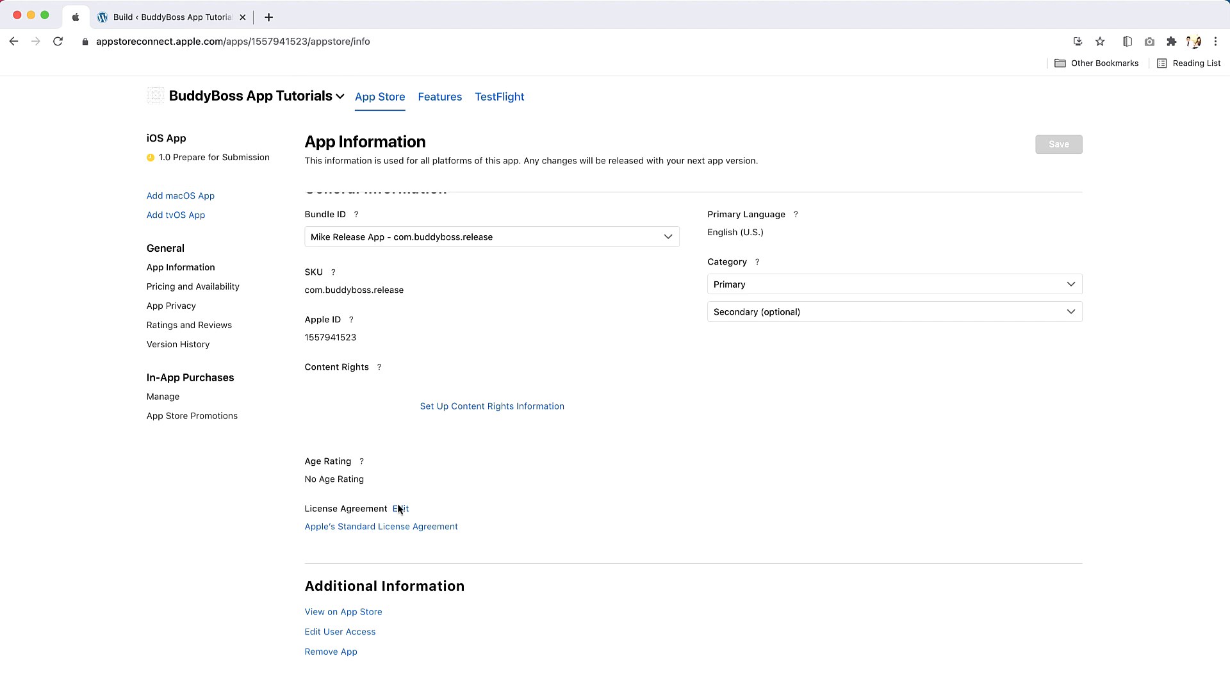
Look at the custom license agreement editor and cancel without changes.
click(400, 508)
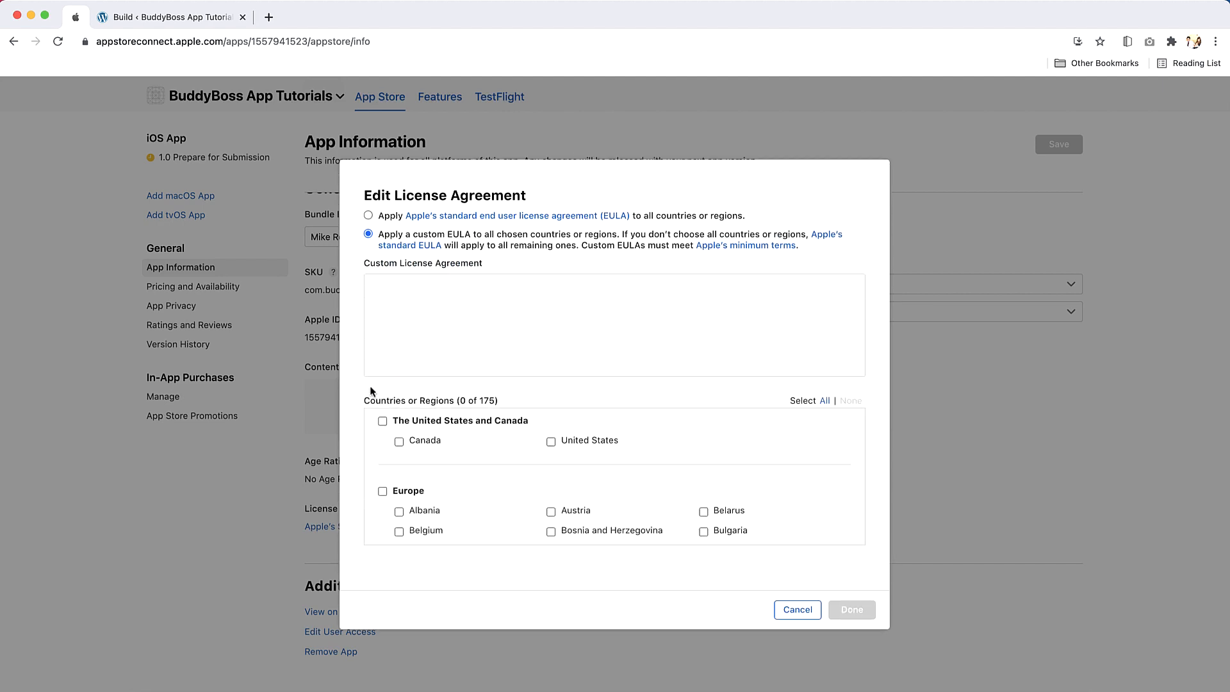
mouse_move(717, 414)
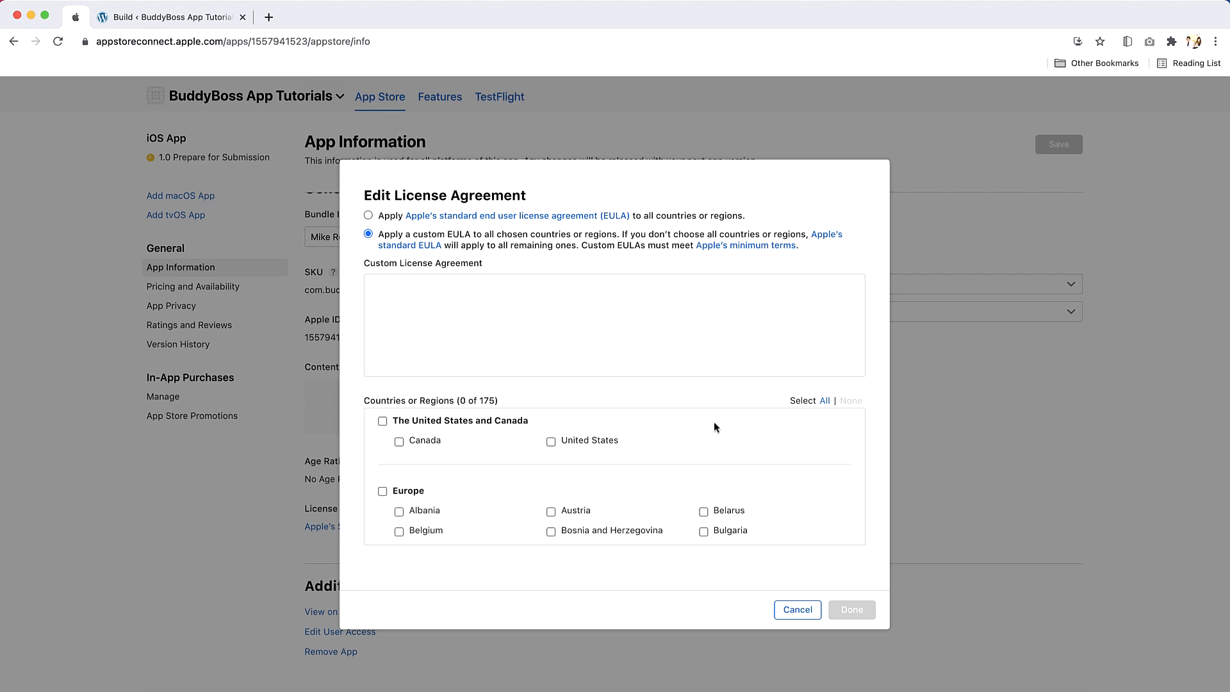
click(796, 610)
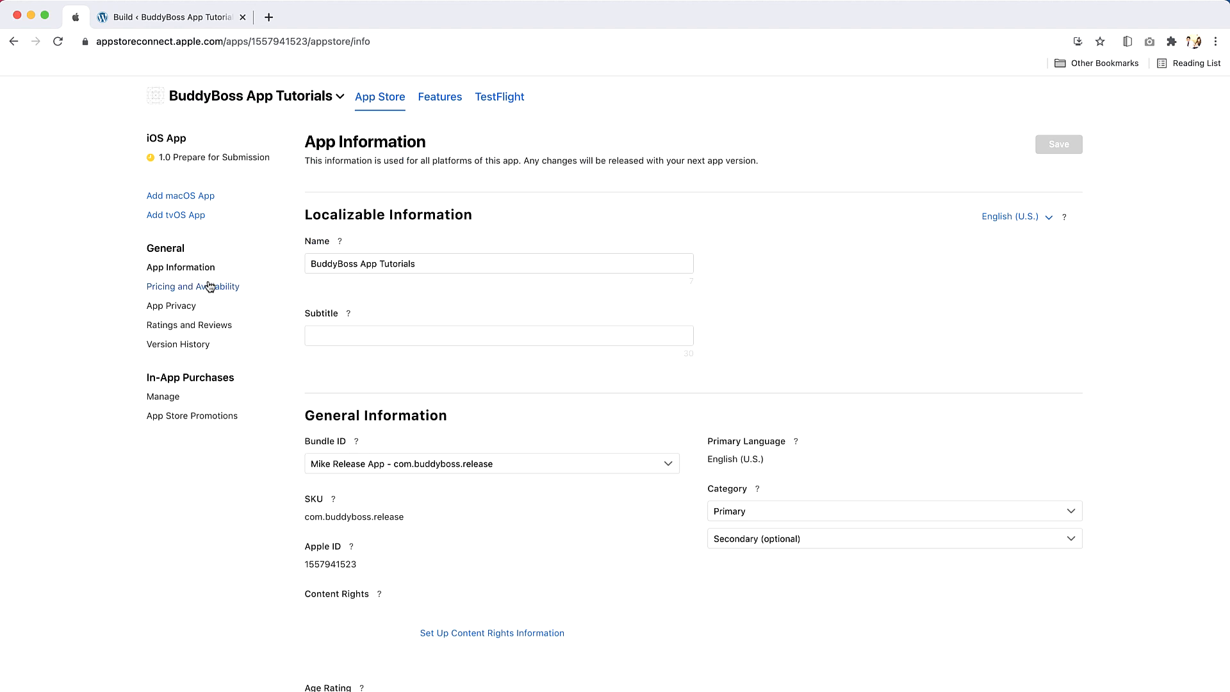
Change the app price from USD 9.99 to USD 7.99 (Tier 8) and save it.
click(193, 285)
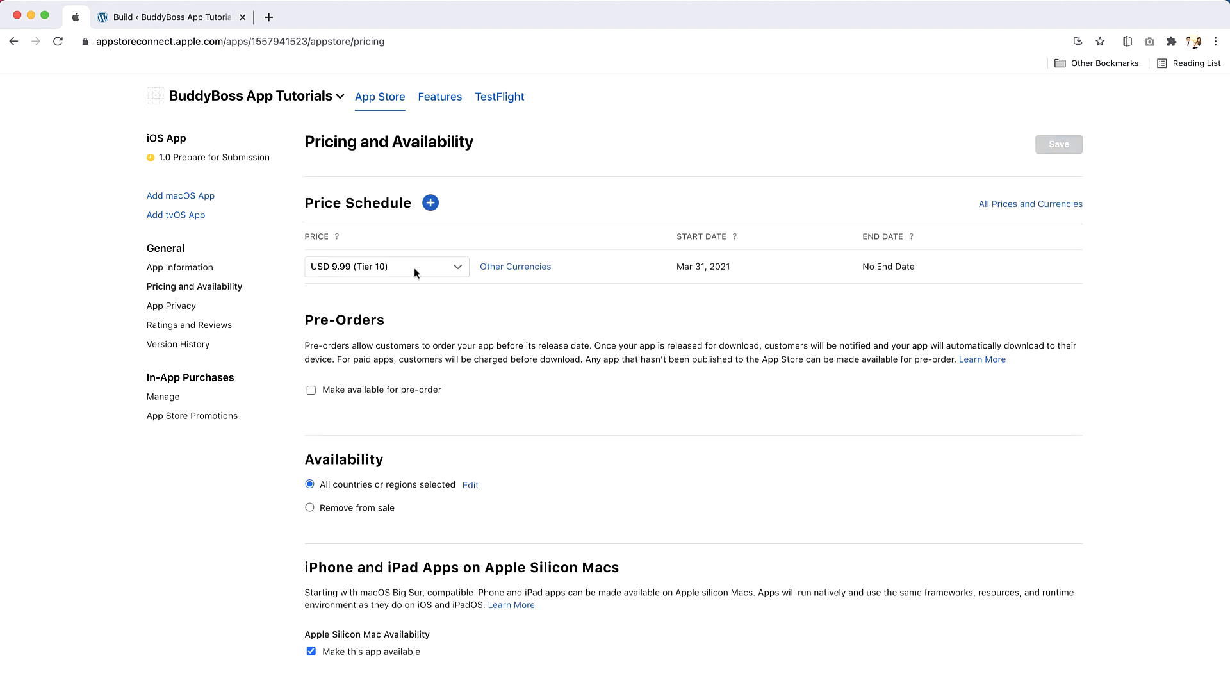
mouse_move(451, 272)
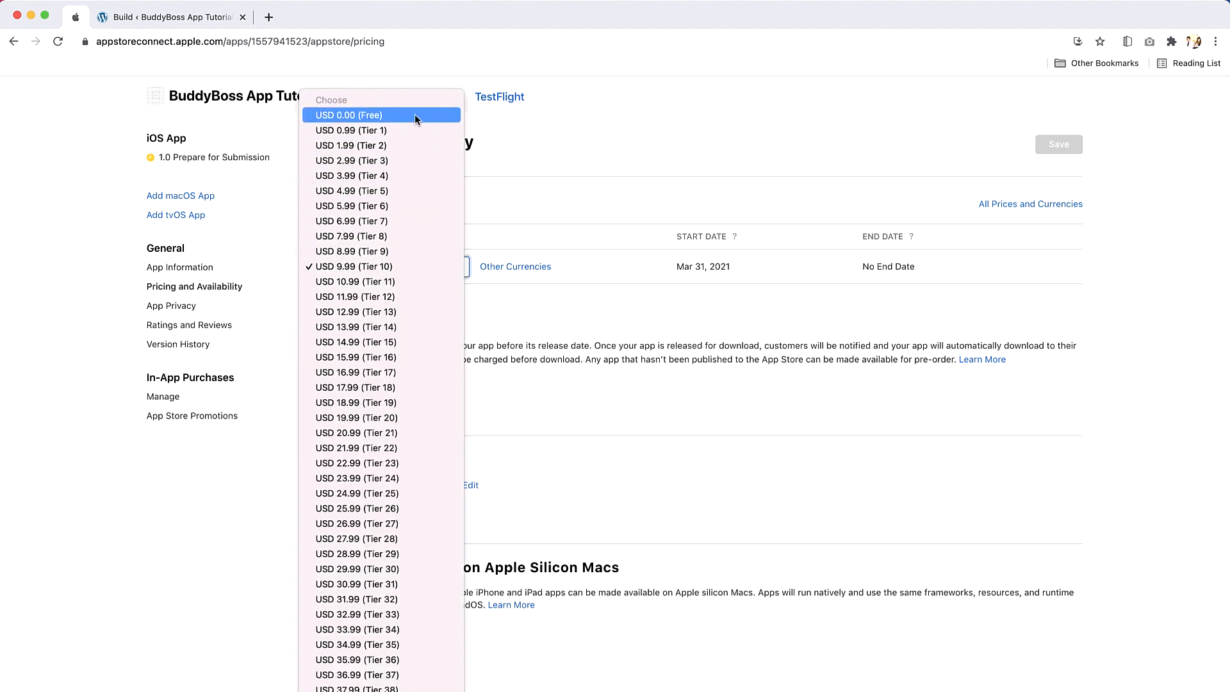
click(347, 116)
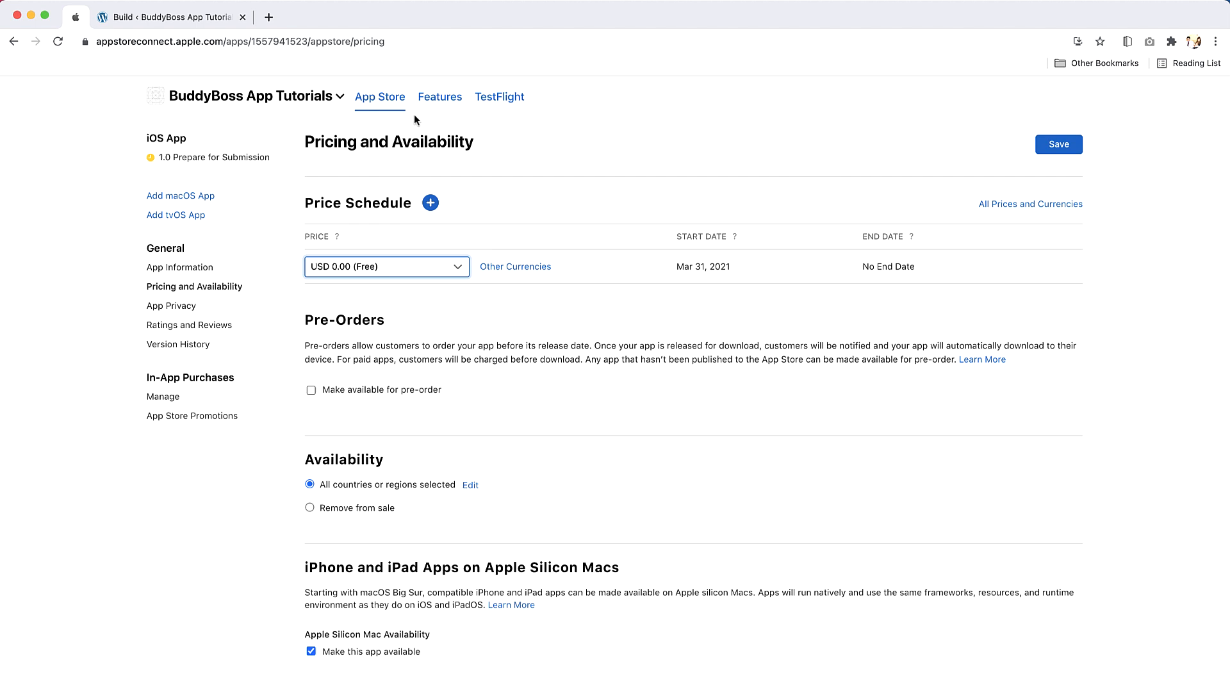
click(385, 267)
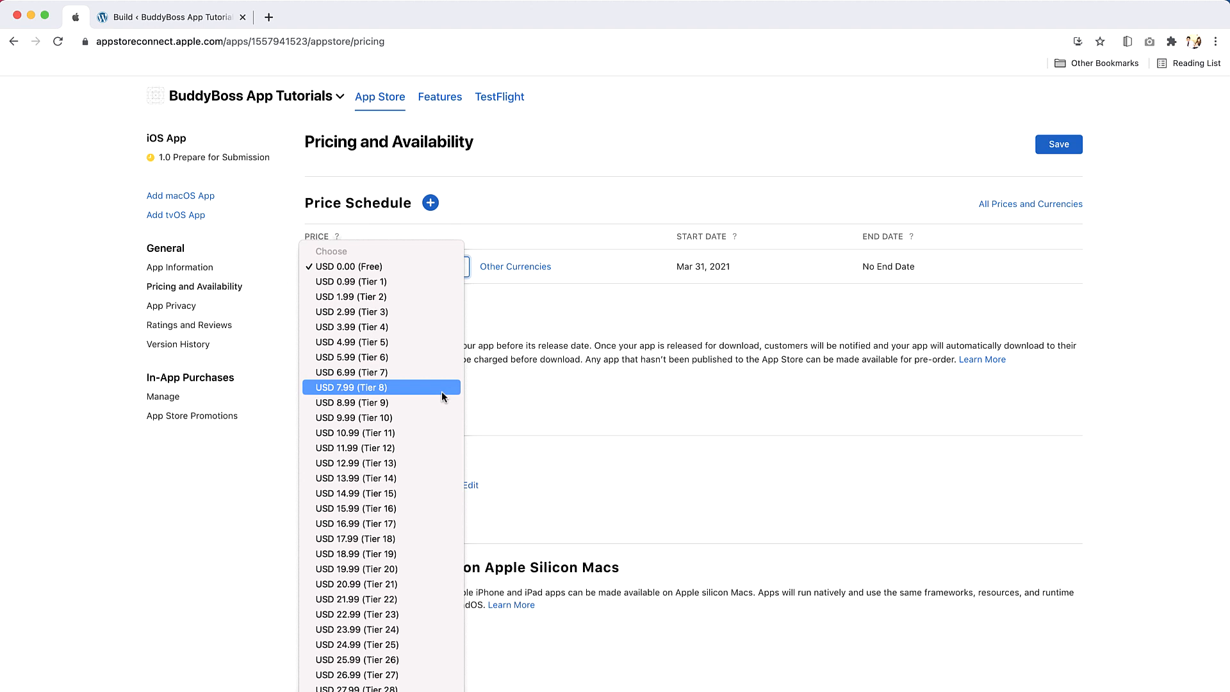
click(349, 387)
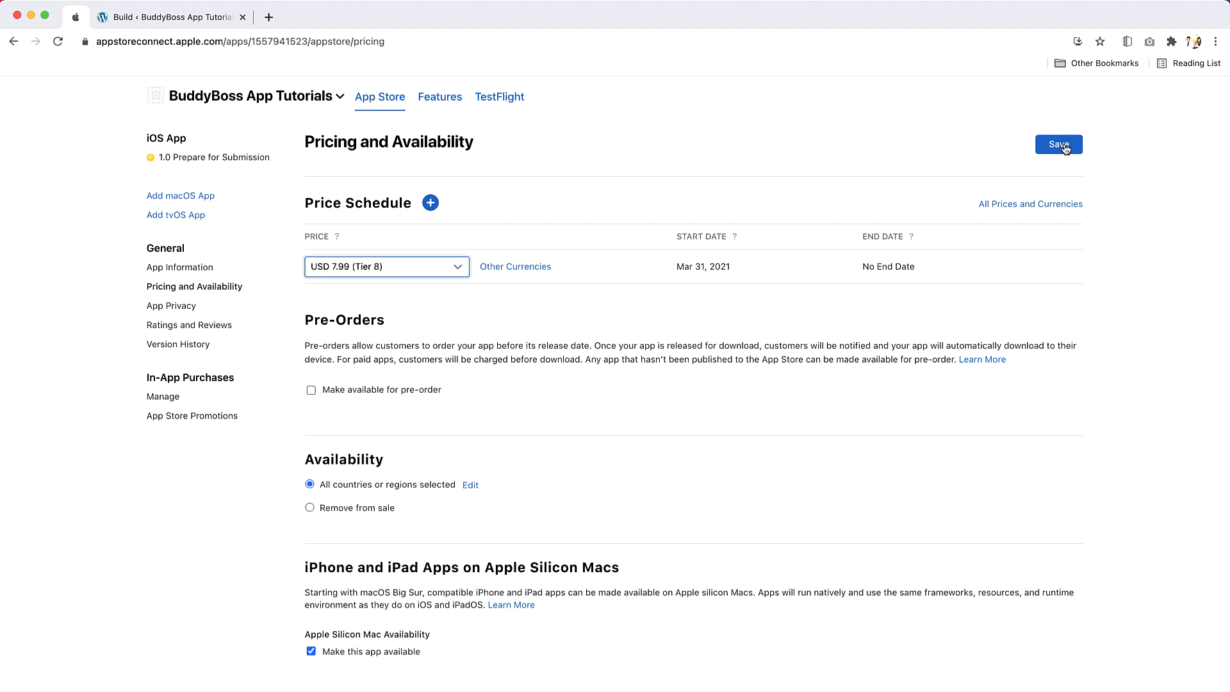
click(1059, 145)
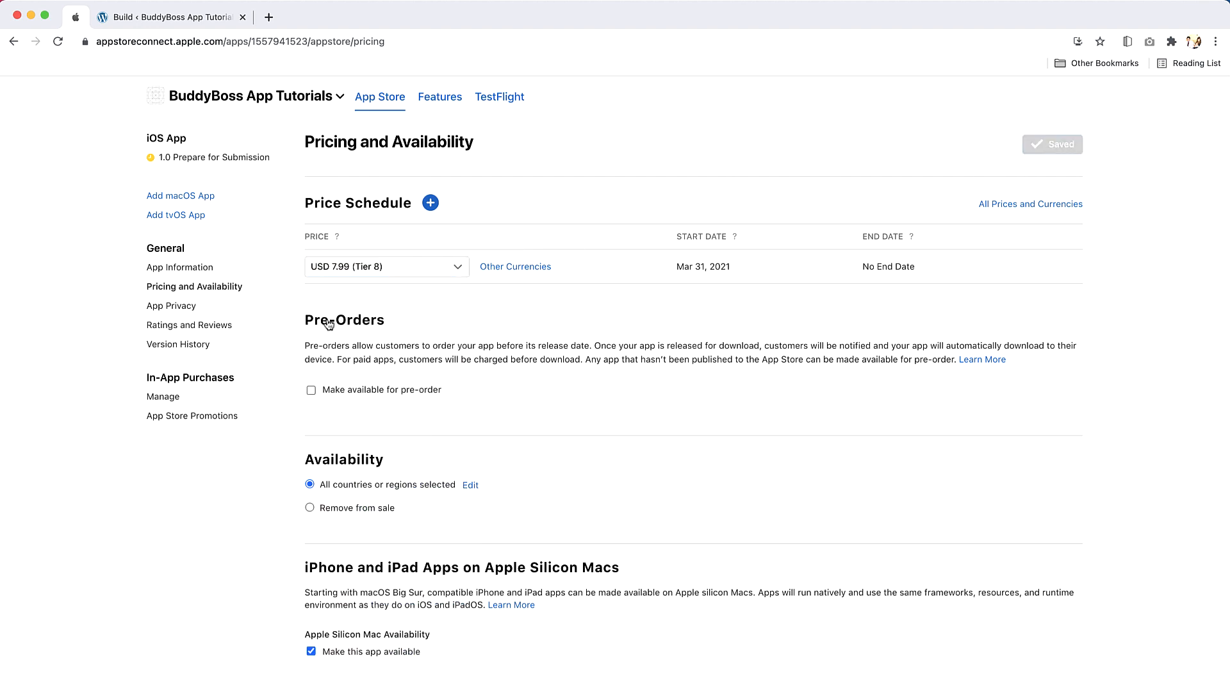
click(171, 305)
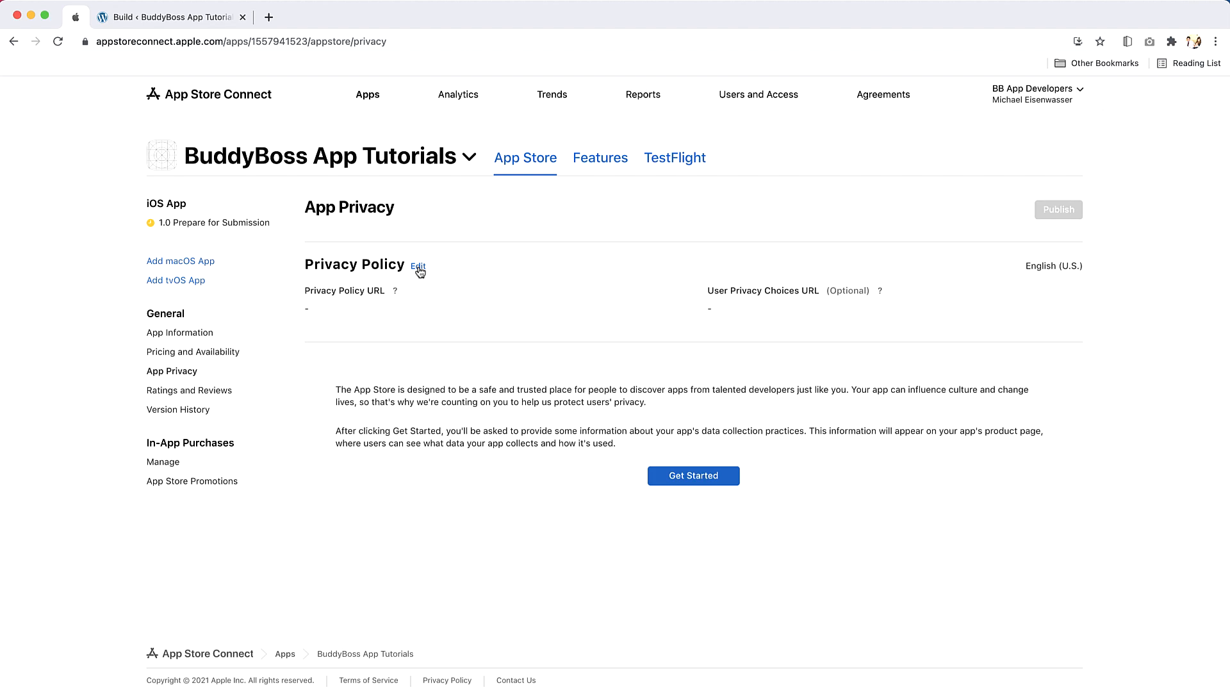
click(418, 264)
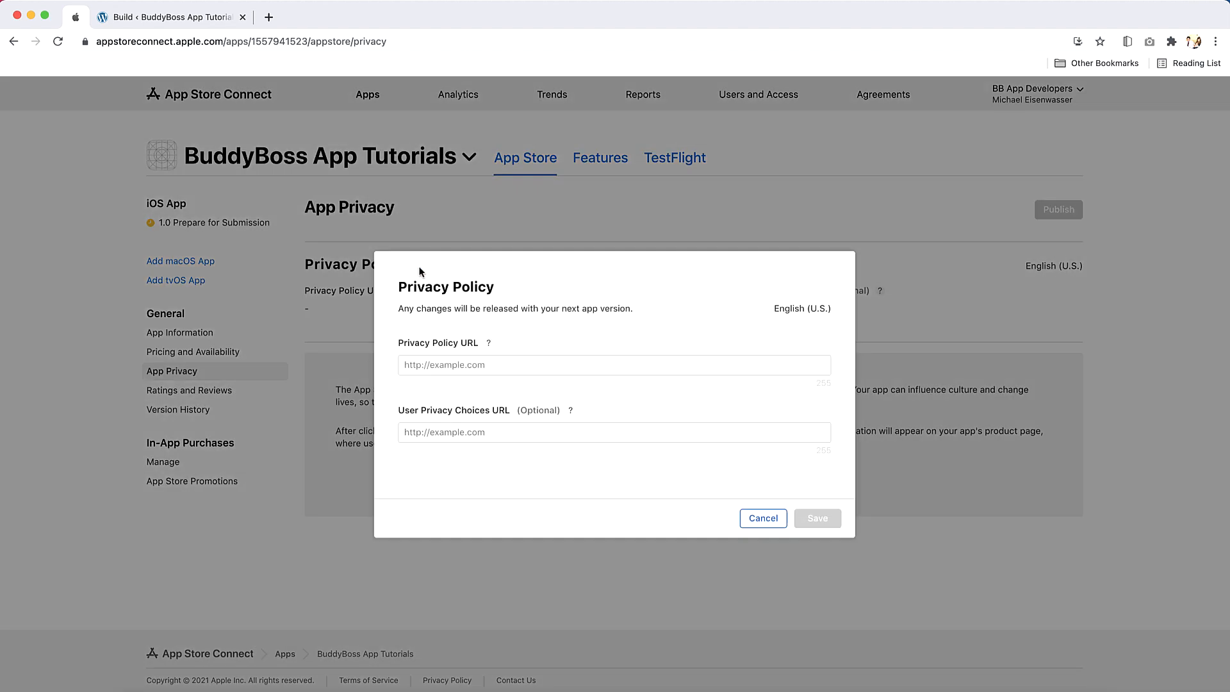
mouse_move(536, 337)
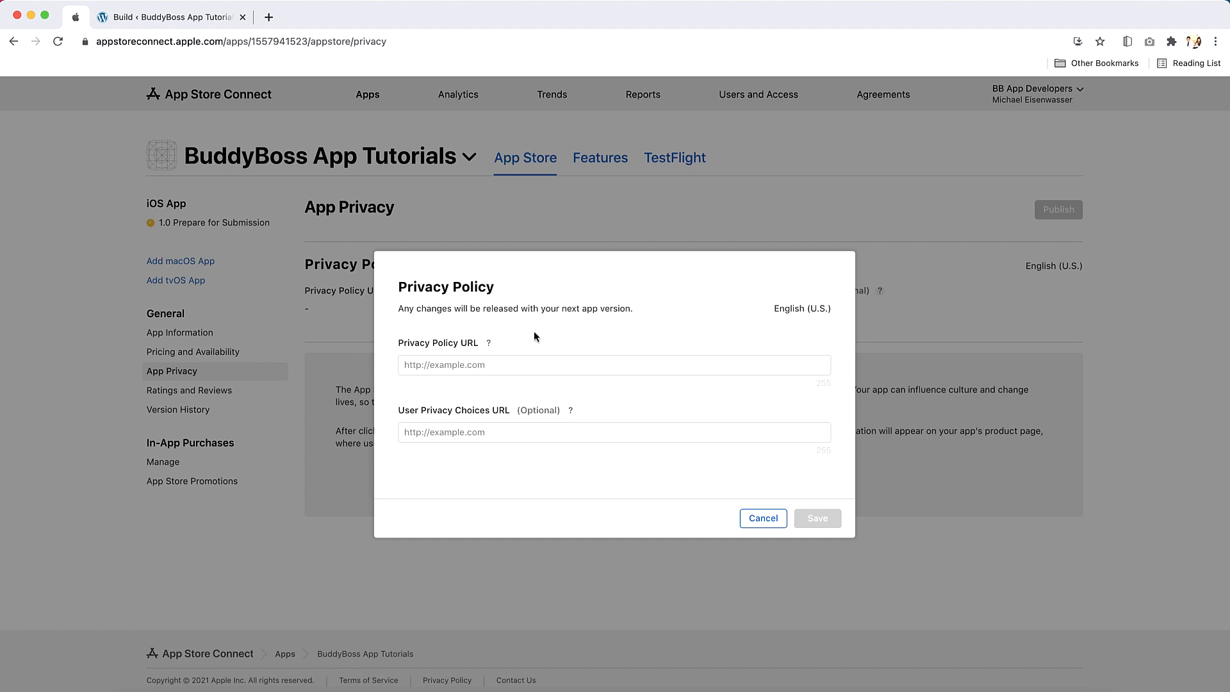
text(https://mysite.com/app-privacy-policy)
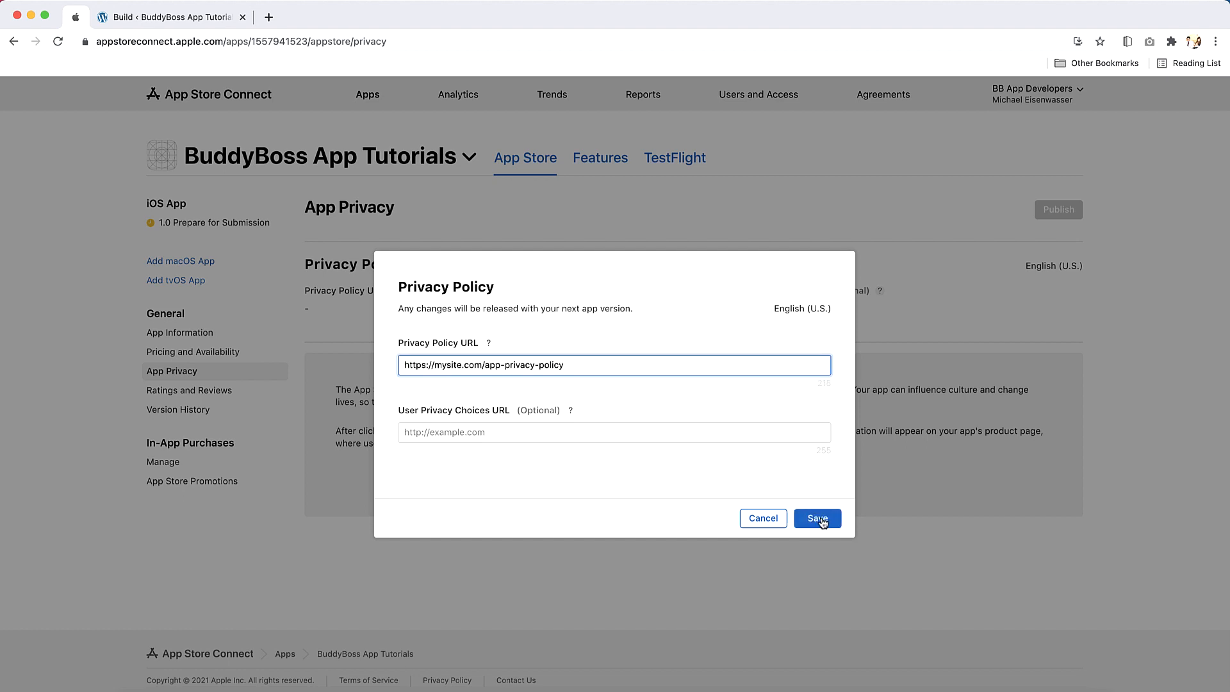
click(817, 518)
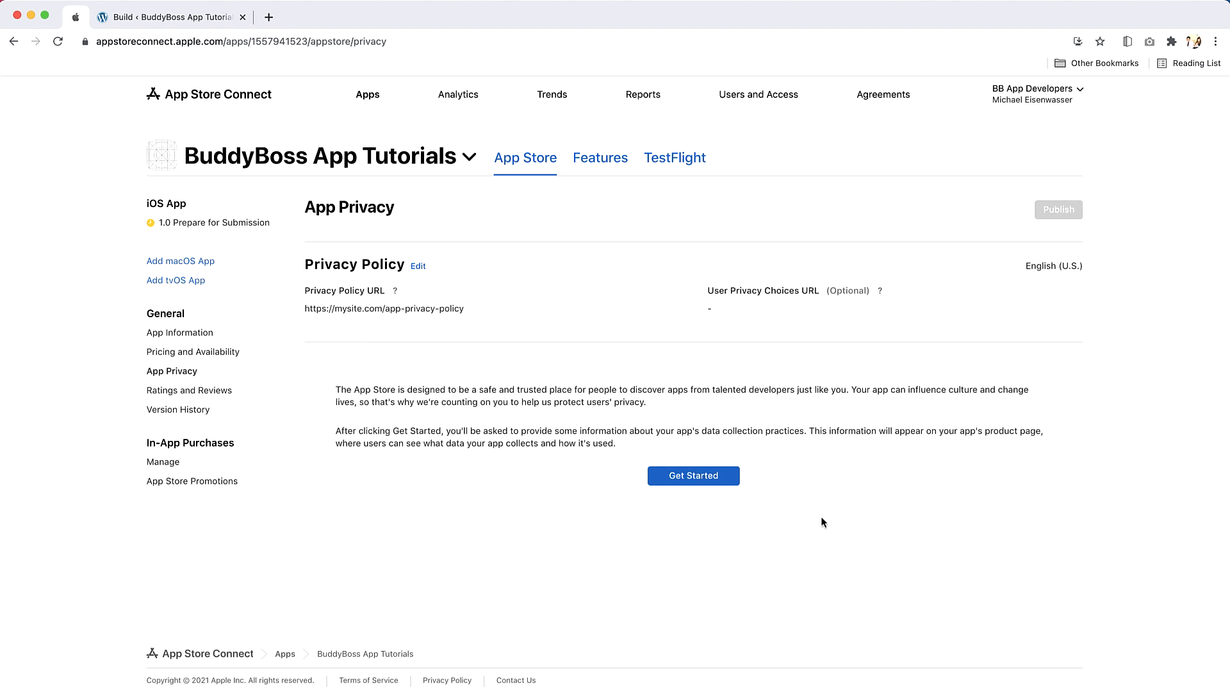
mouse_move(225, 228)
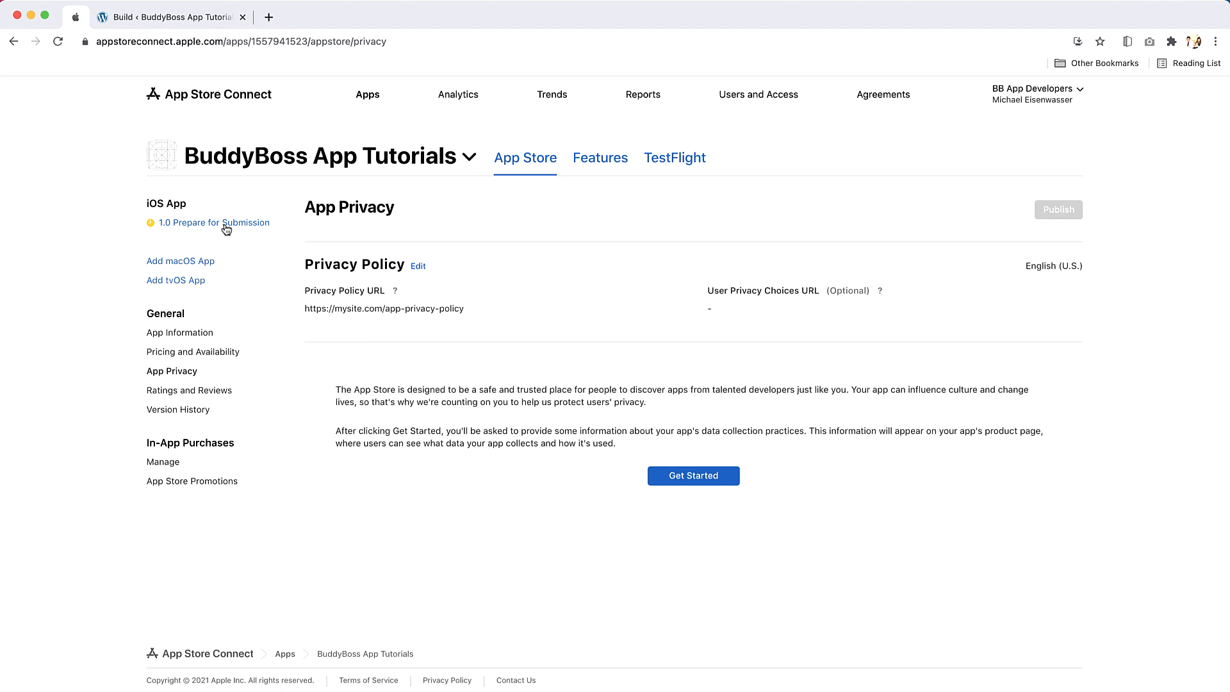
Inspect the empty screenshot slots for the iPhone 6.5" and 5.5" displays on version 1.0.
click(214, 221)
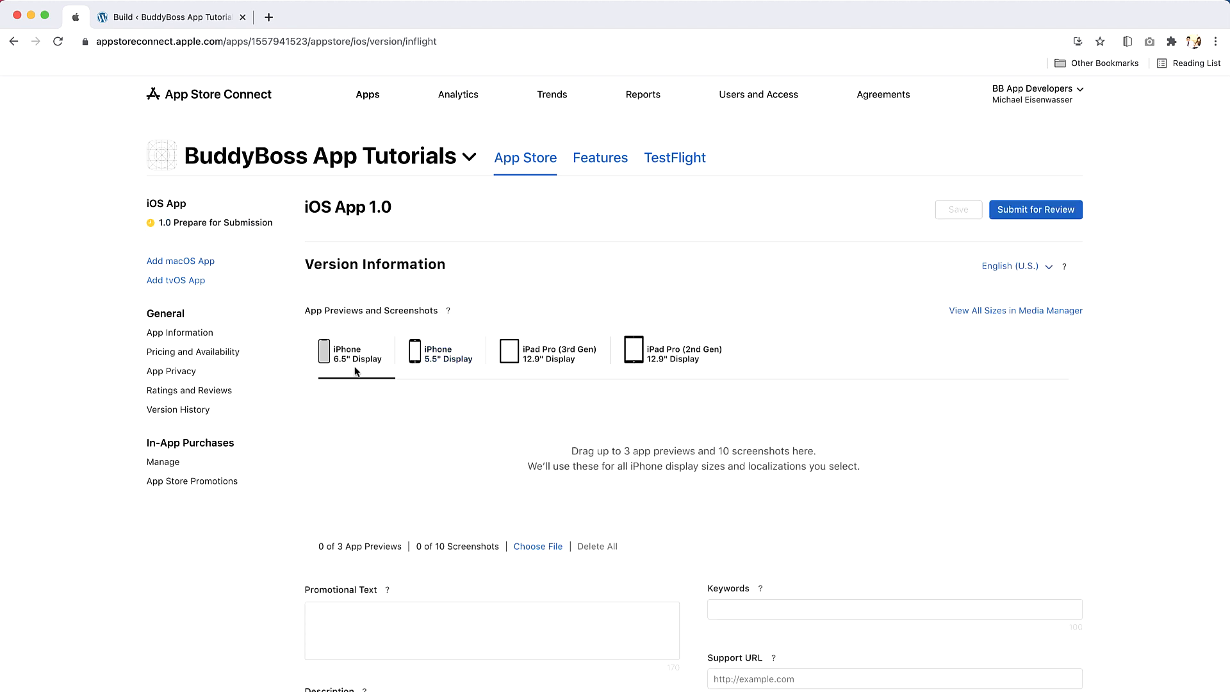
mouse_move(386, 372)
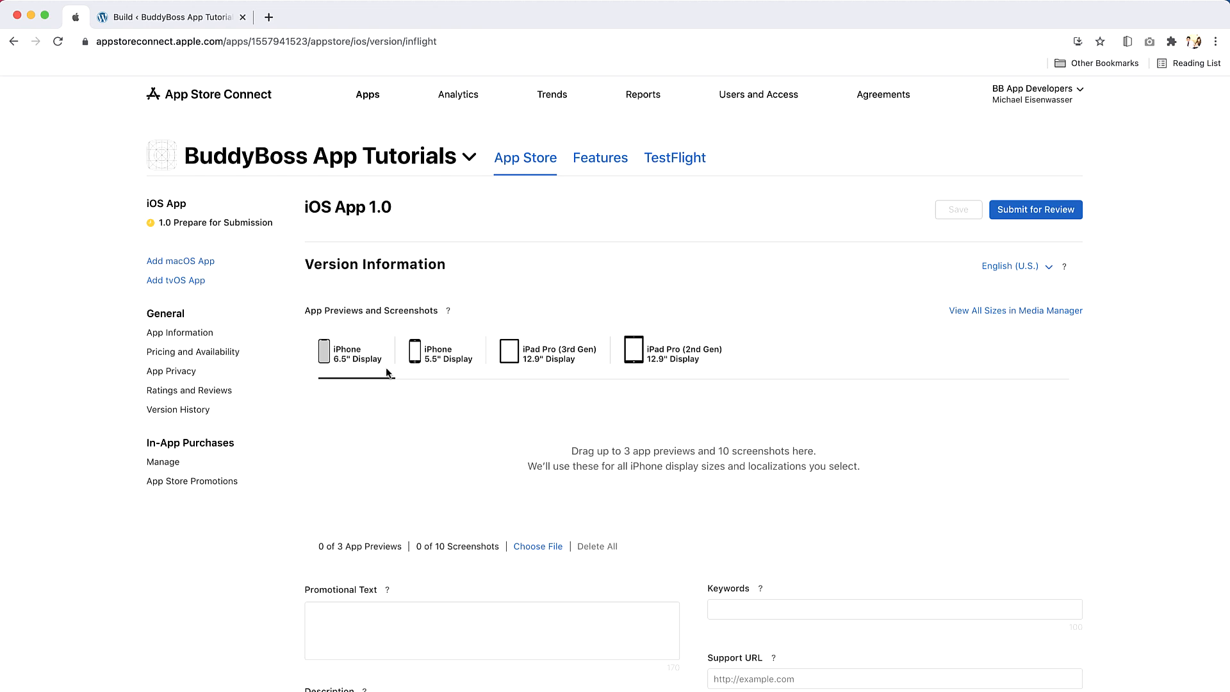
click(440, 355)
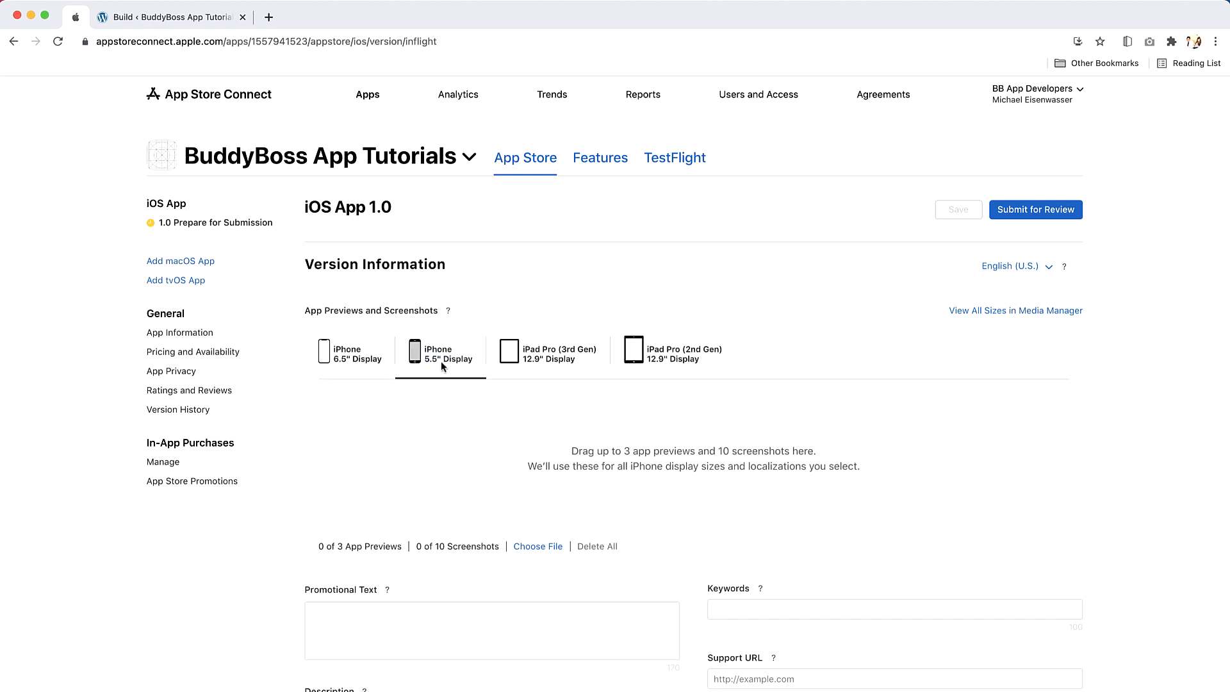
mouse_move(454, 369)
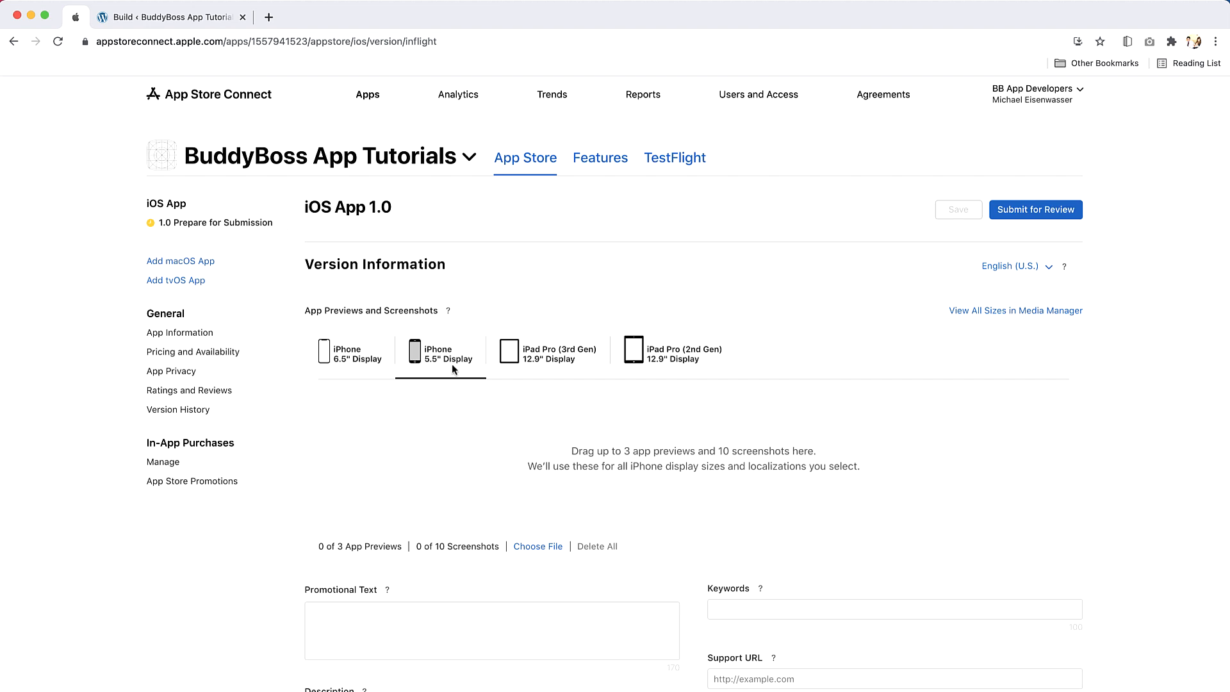
click(356, 355)
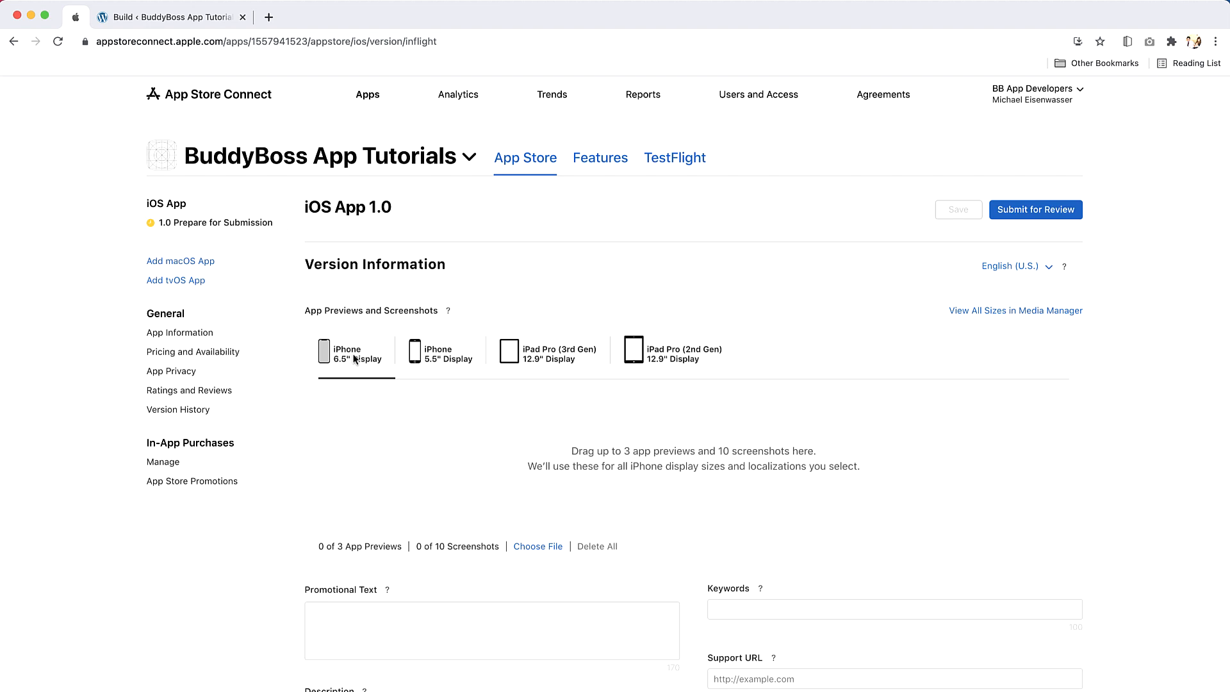
click(441, 354)
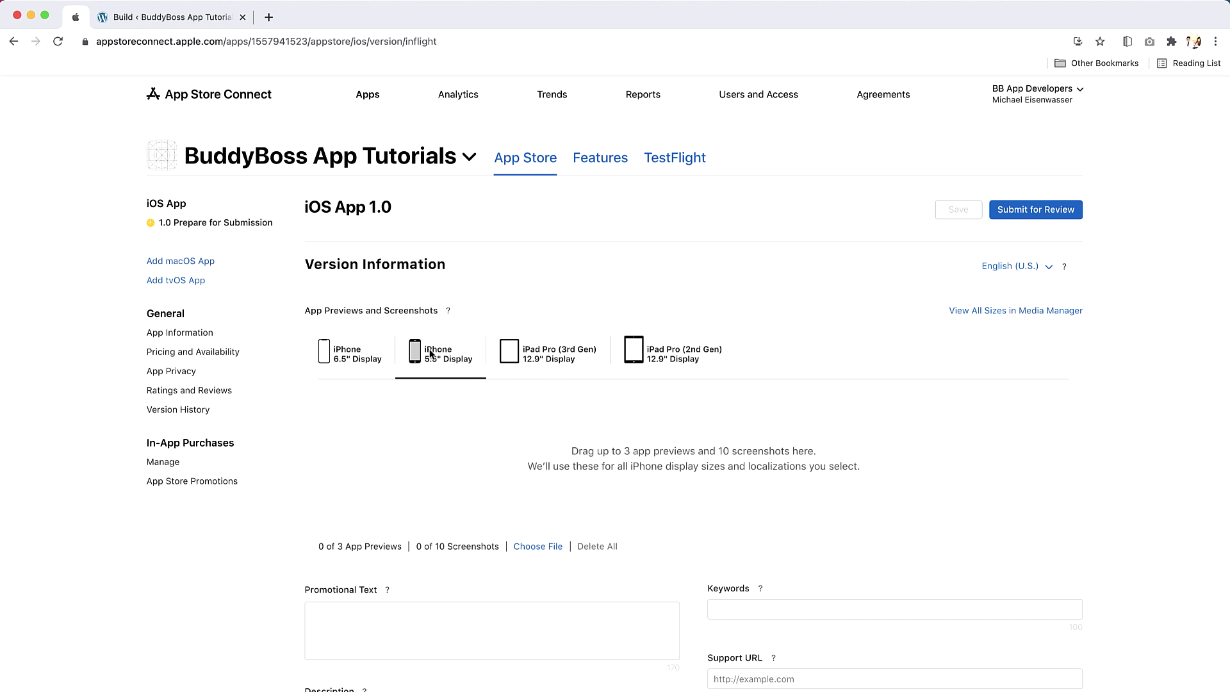
scroll(down, 3)
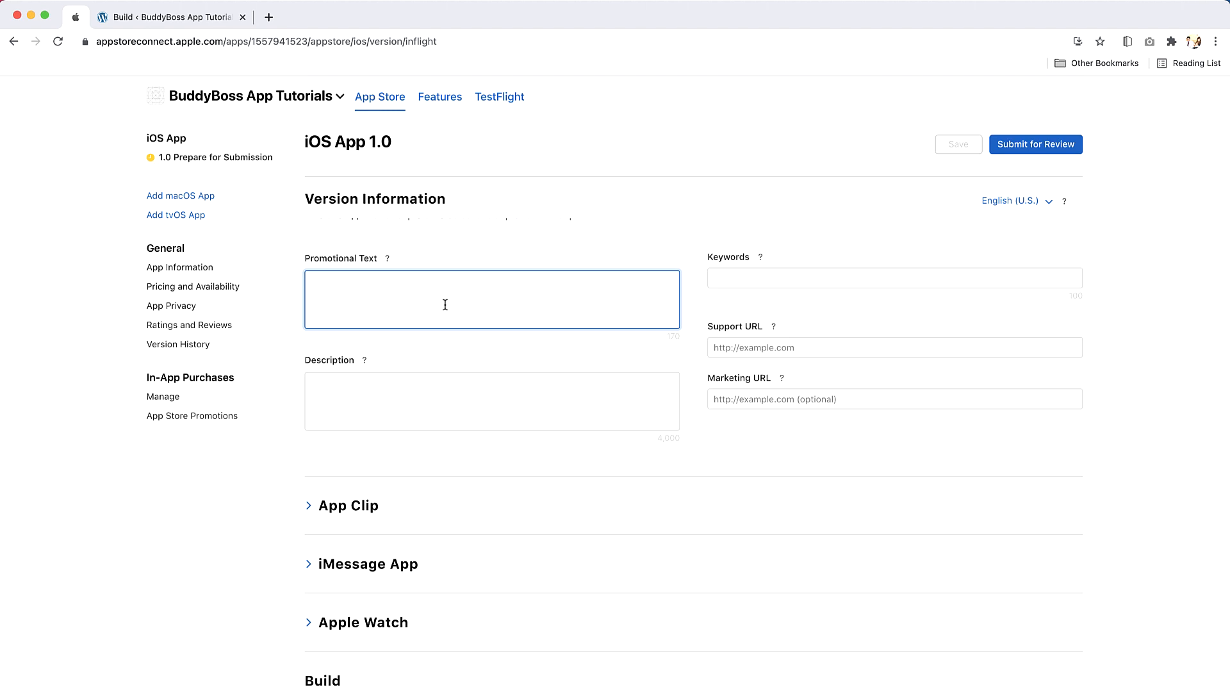
click(492, 299)
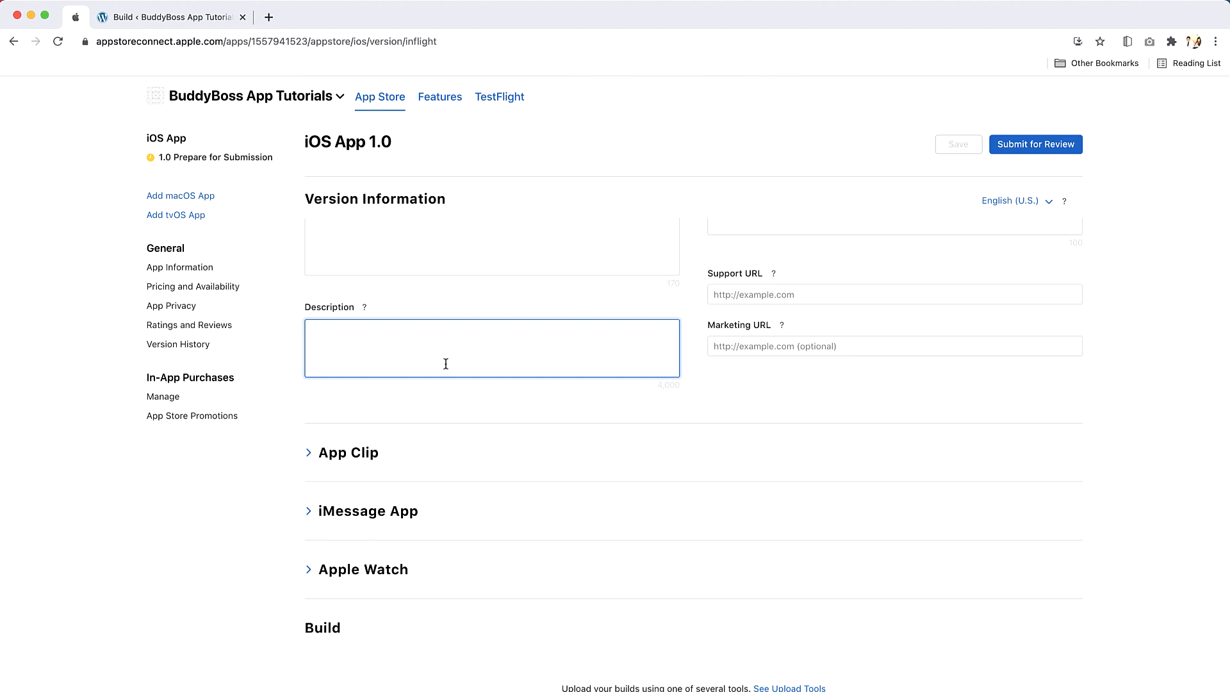
text(business)
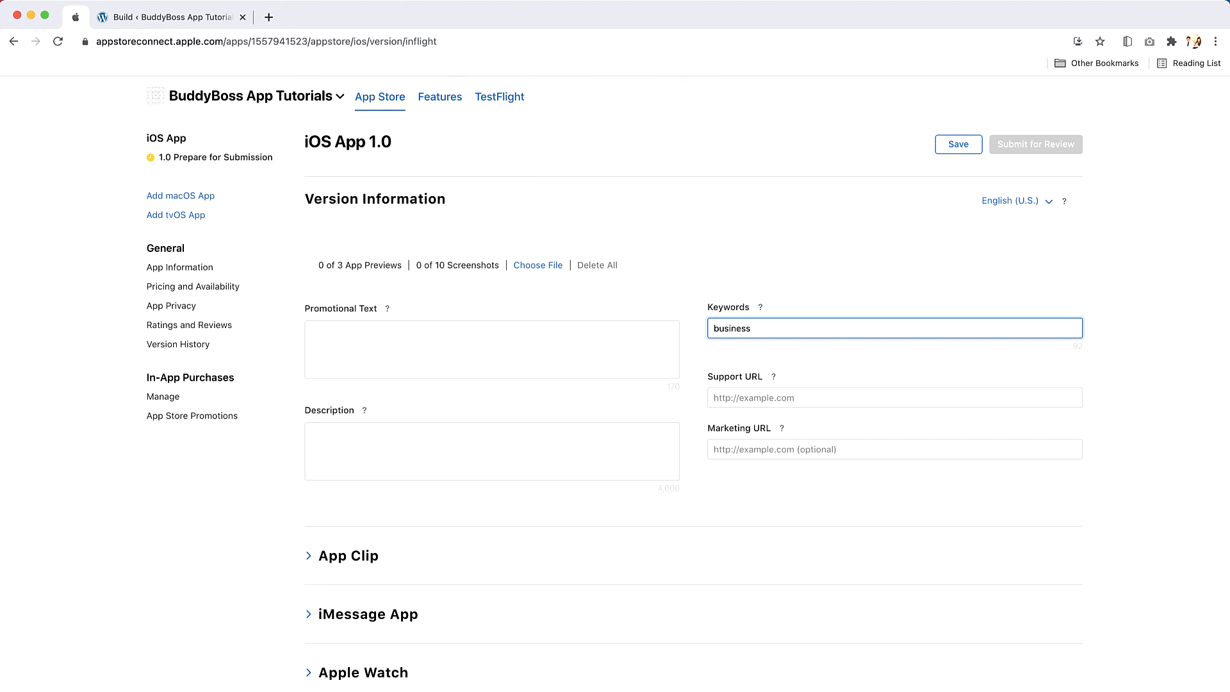
text(, healt)
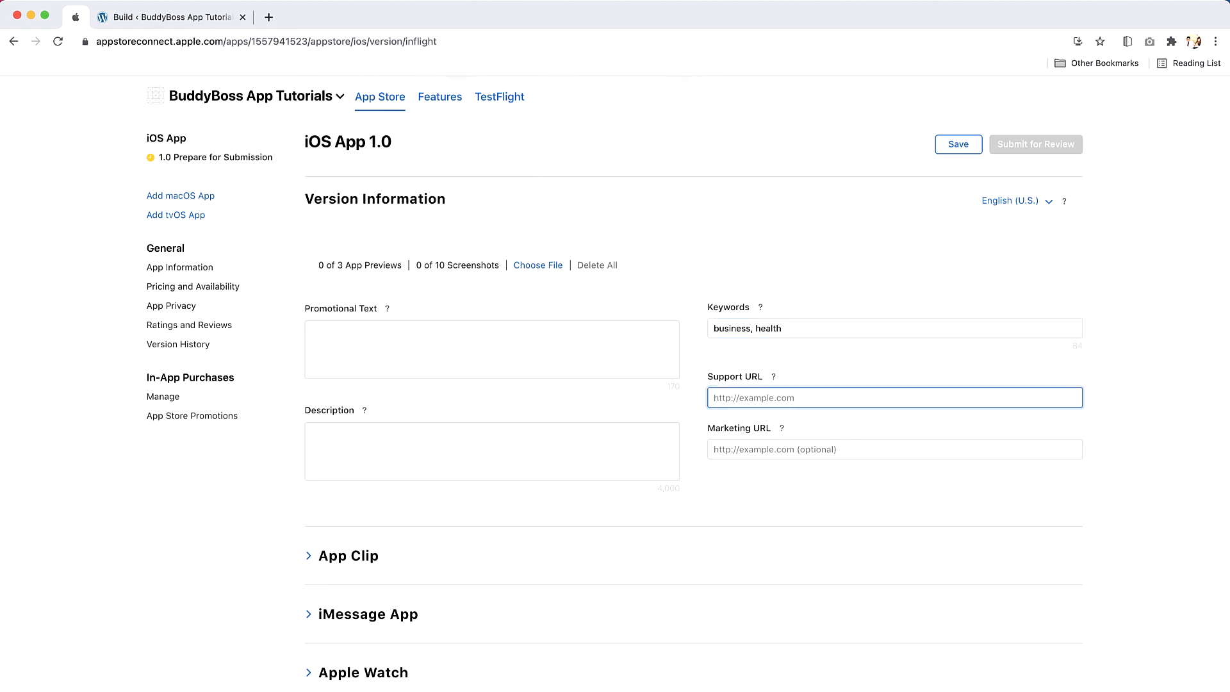
text(https://mysite.com/app-support/)
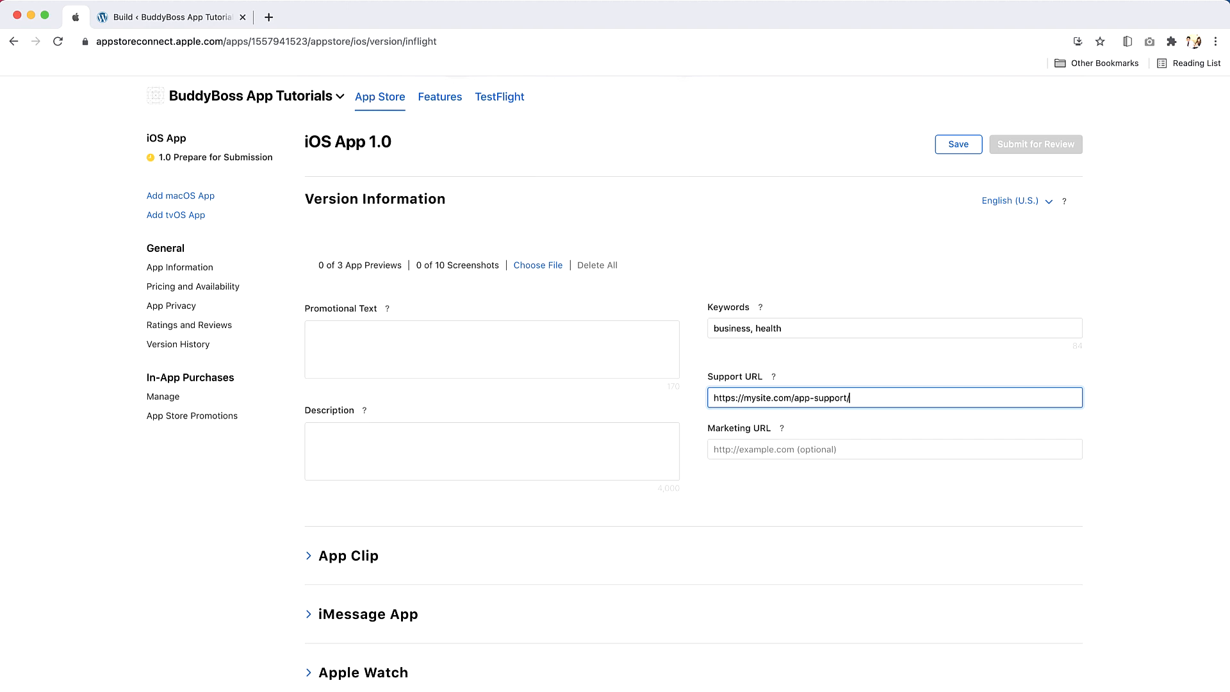
text(https://mysite.com/marketing/)
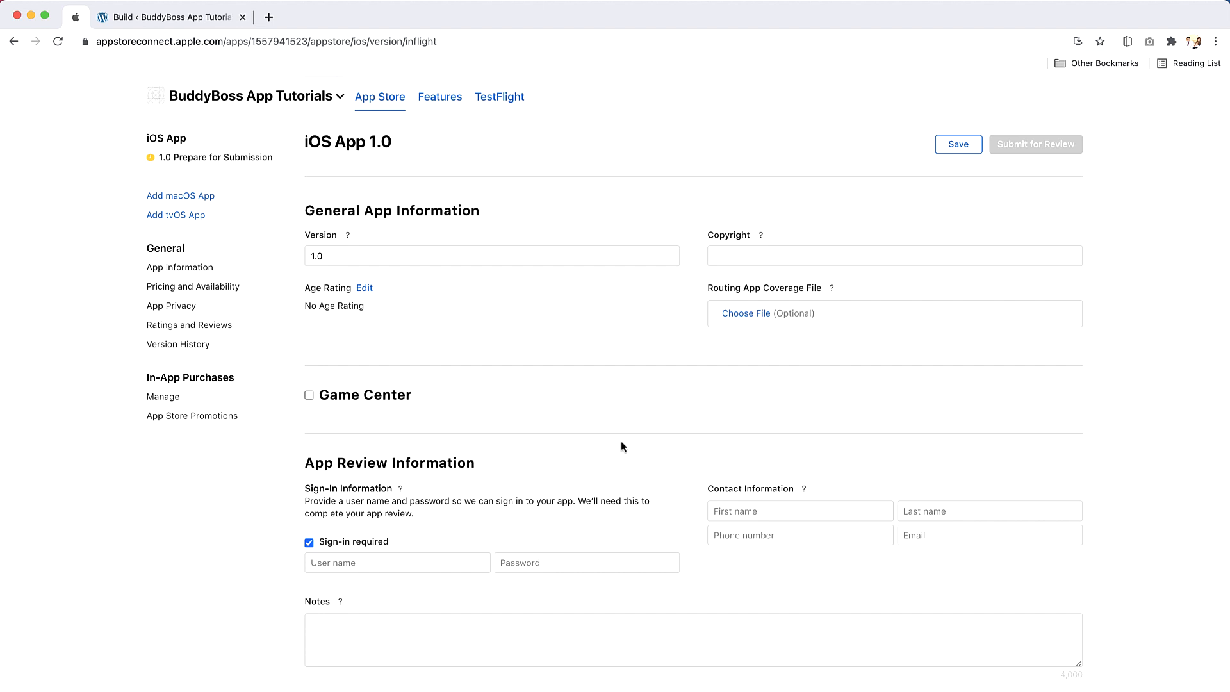
Set version number 2.0 and copyright '2008 Acme Inc.' for the version.
text(2.0)
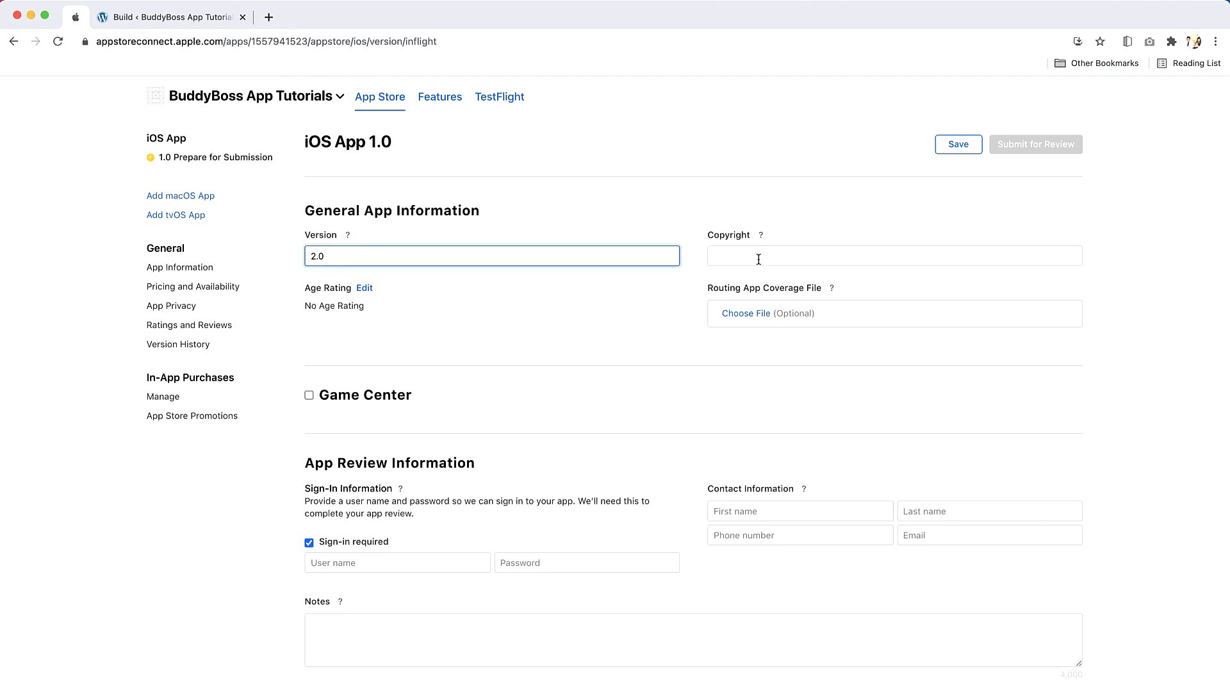
click(893, 255)
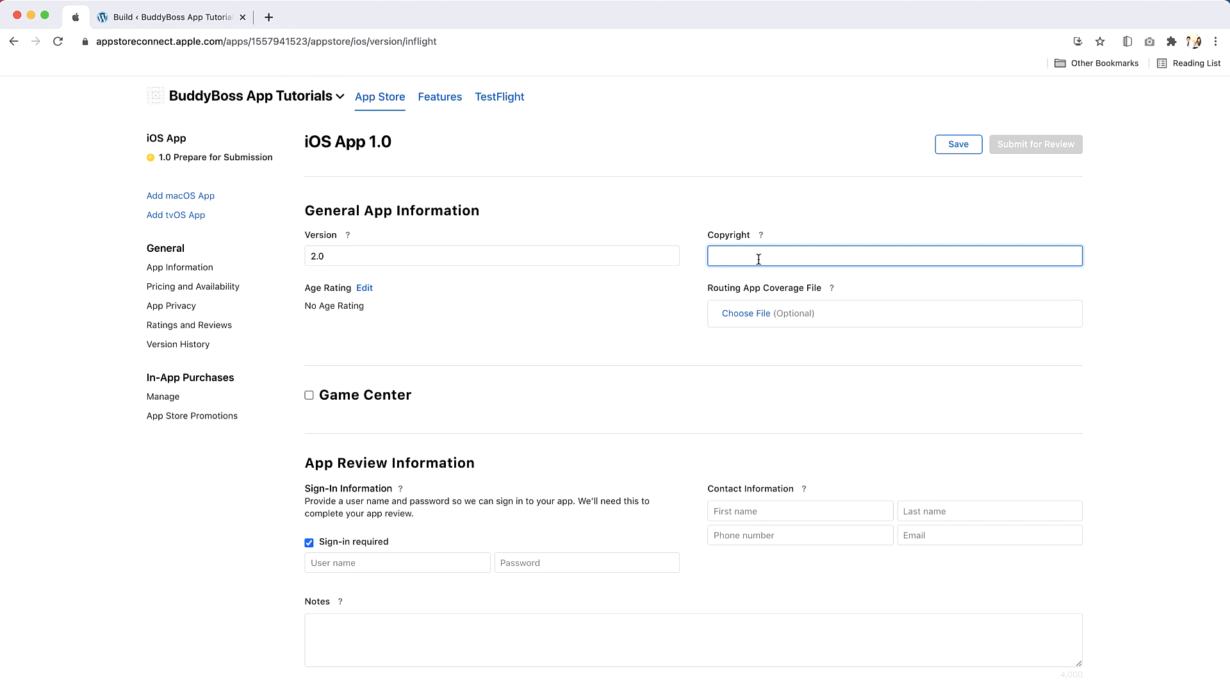
text(2008 A)
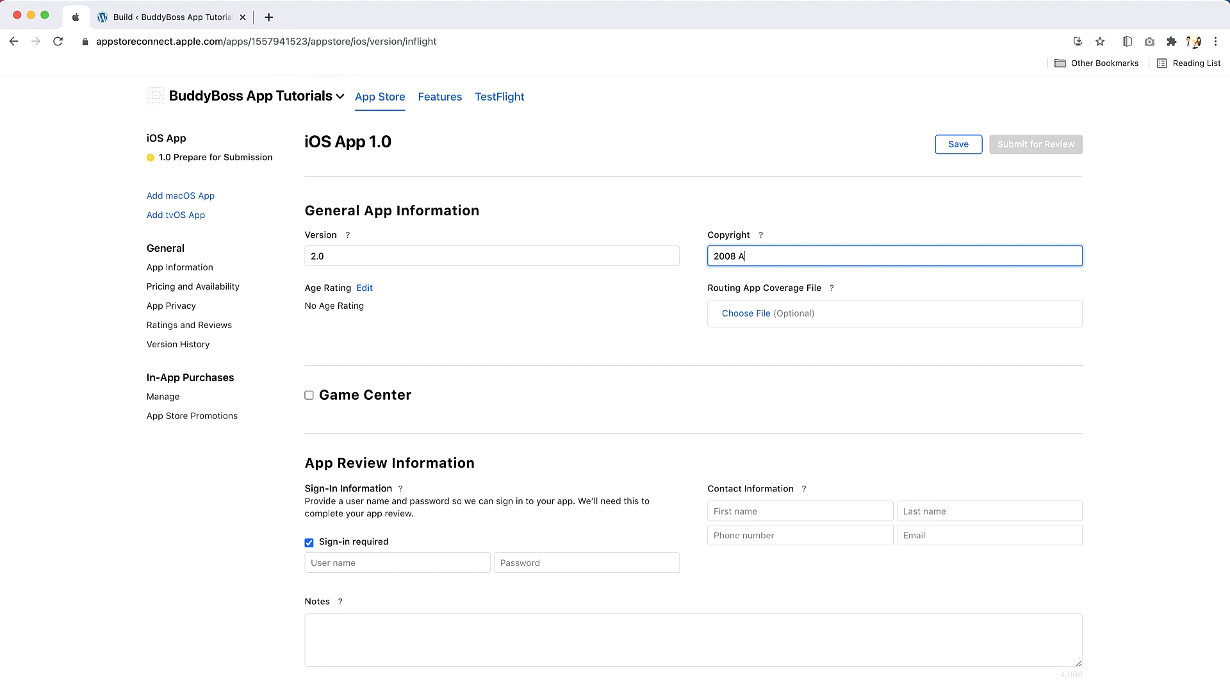
text(cme Inc.)
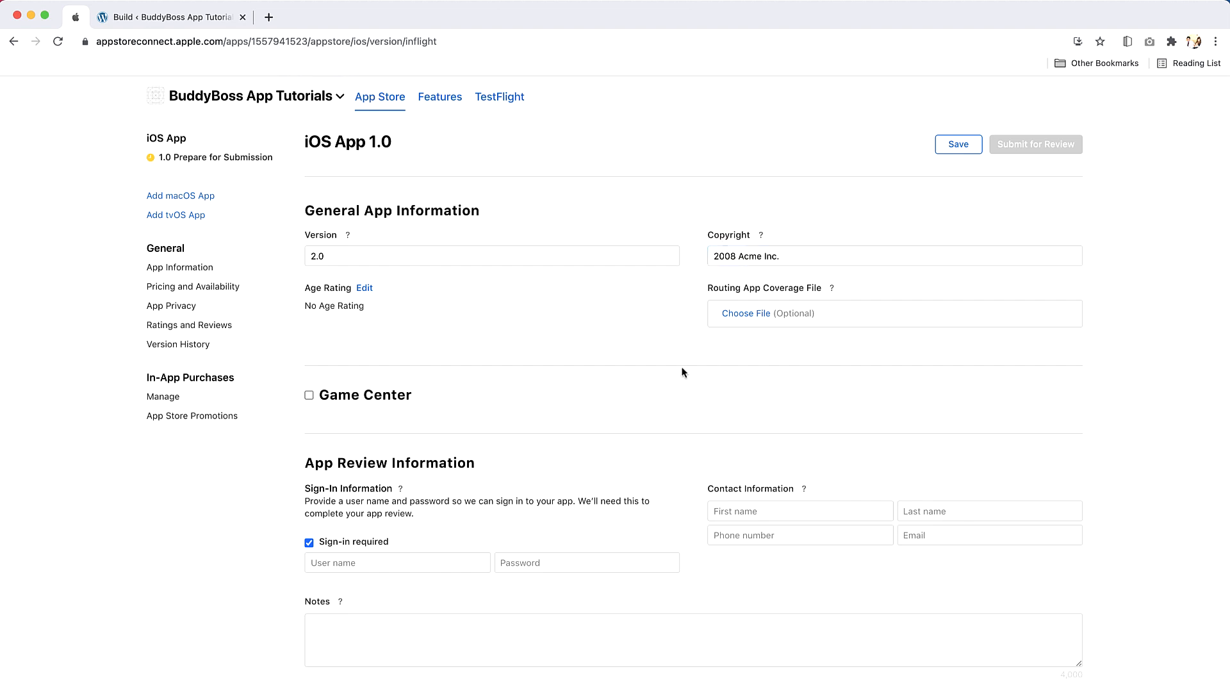
mouse_move(502, 400)
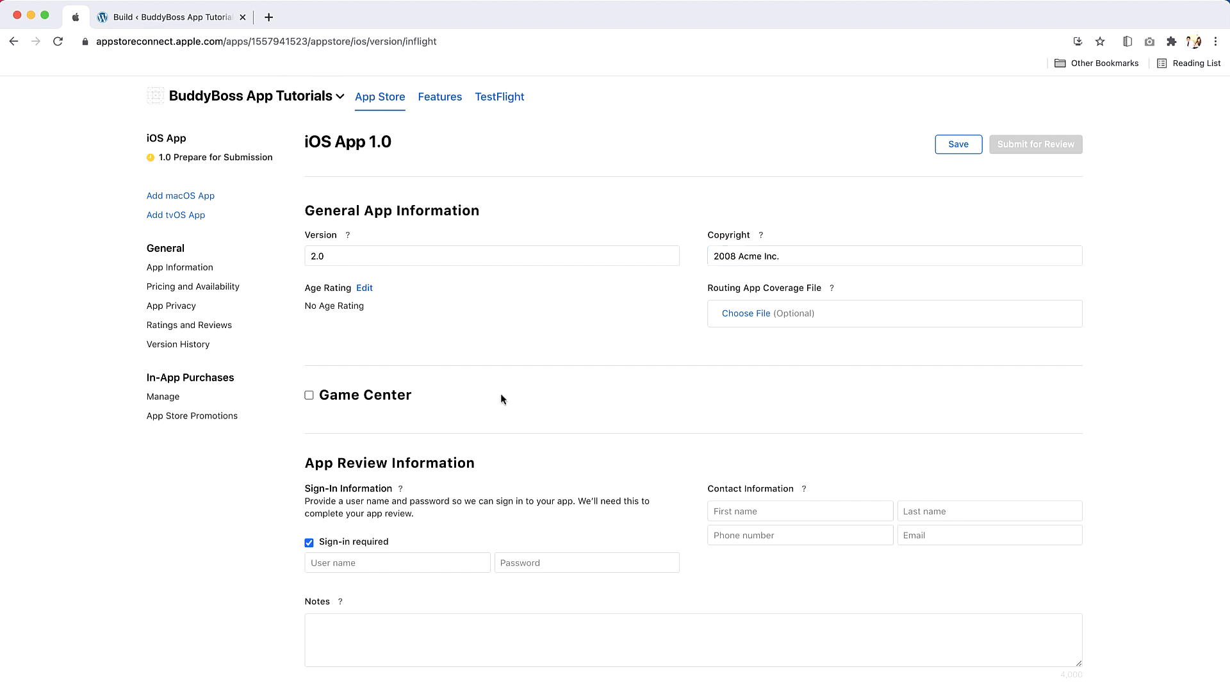
click(364, 288)
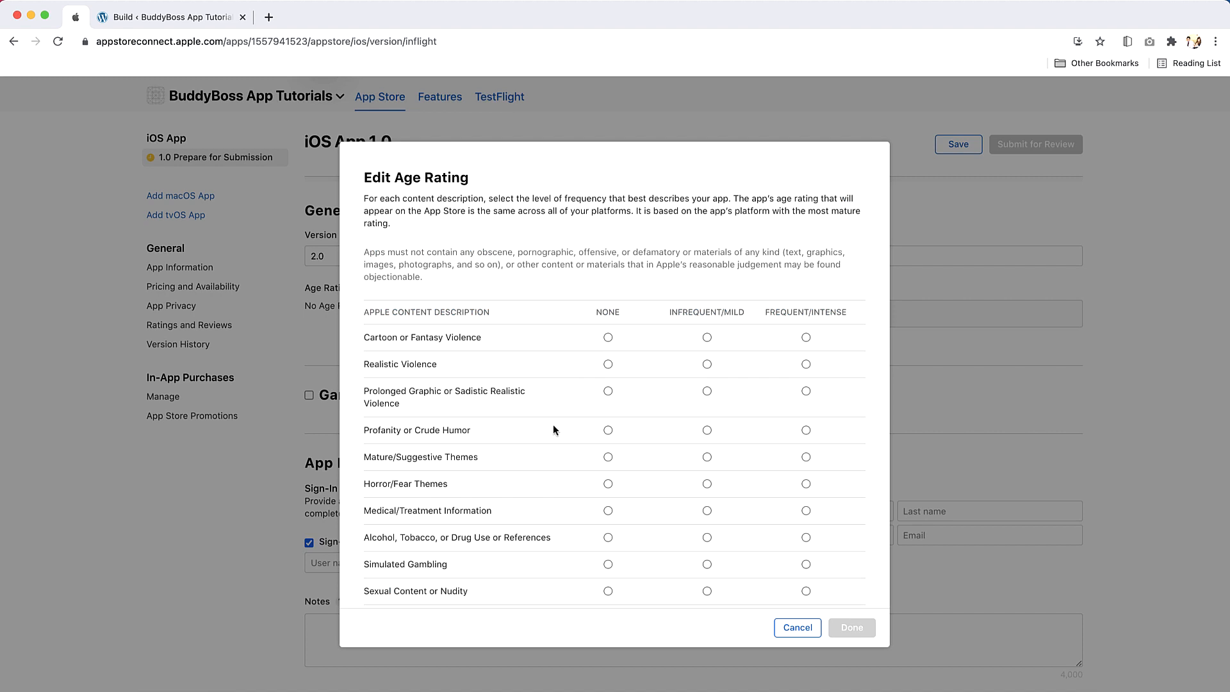
mouse_move(607, 364)
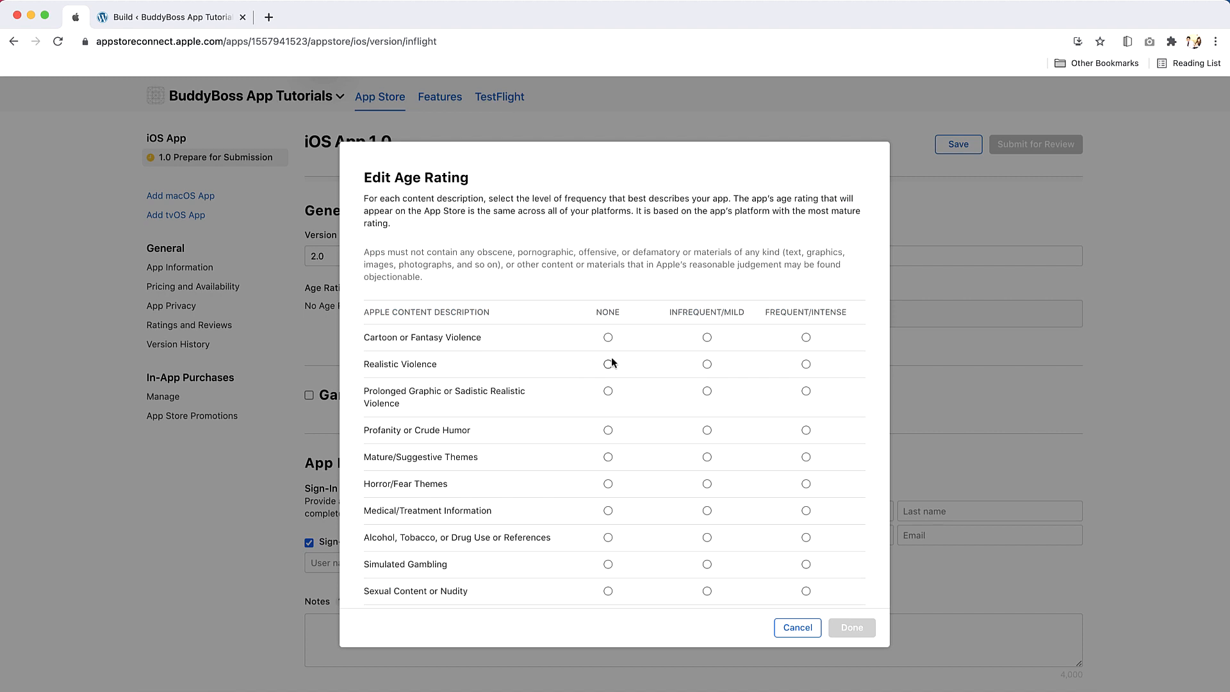
mouse_move(715, 356)
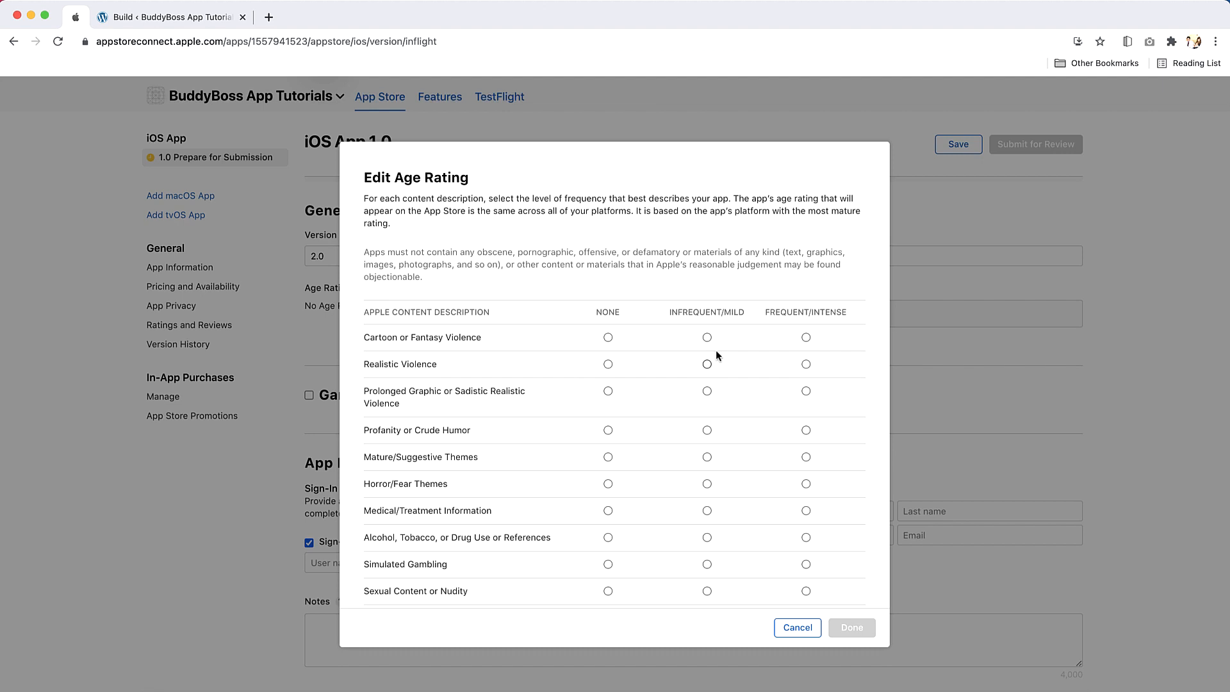
Cancel the Edit Age Rating dialog, leaving the rating unset.
click(796, 628)
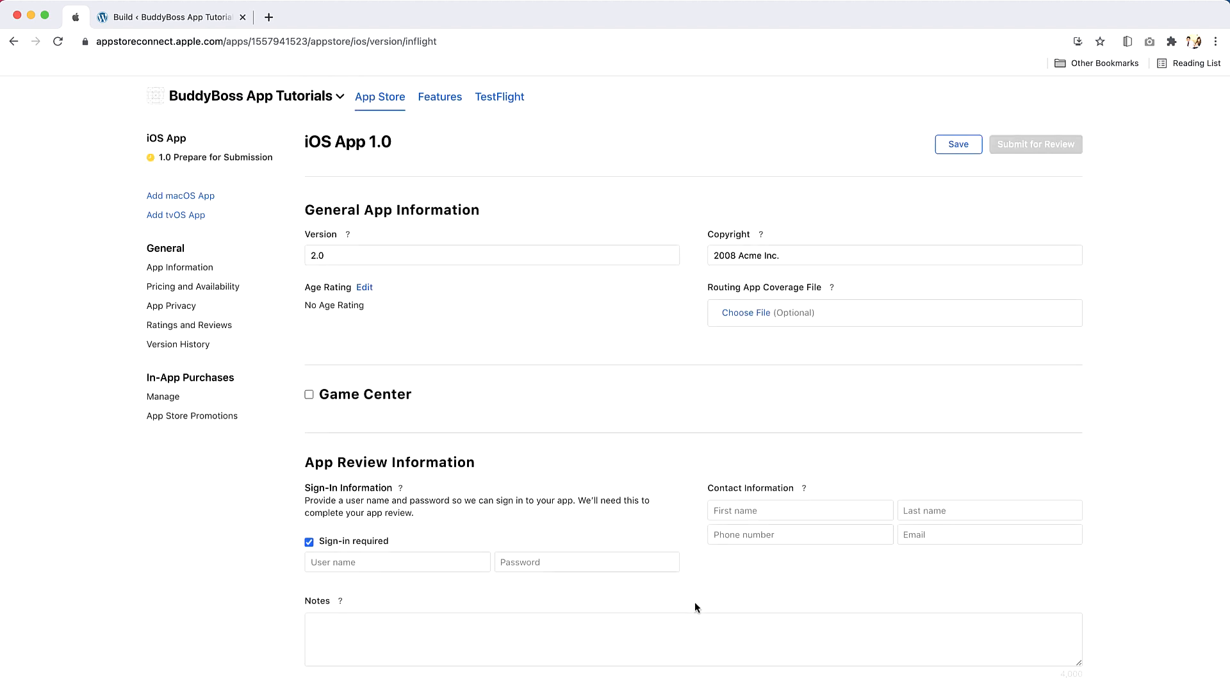
Fill reviewer sign-in password and choose automatic release no earlier than March 31, 2021.
scroll(down, 3)
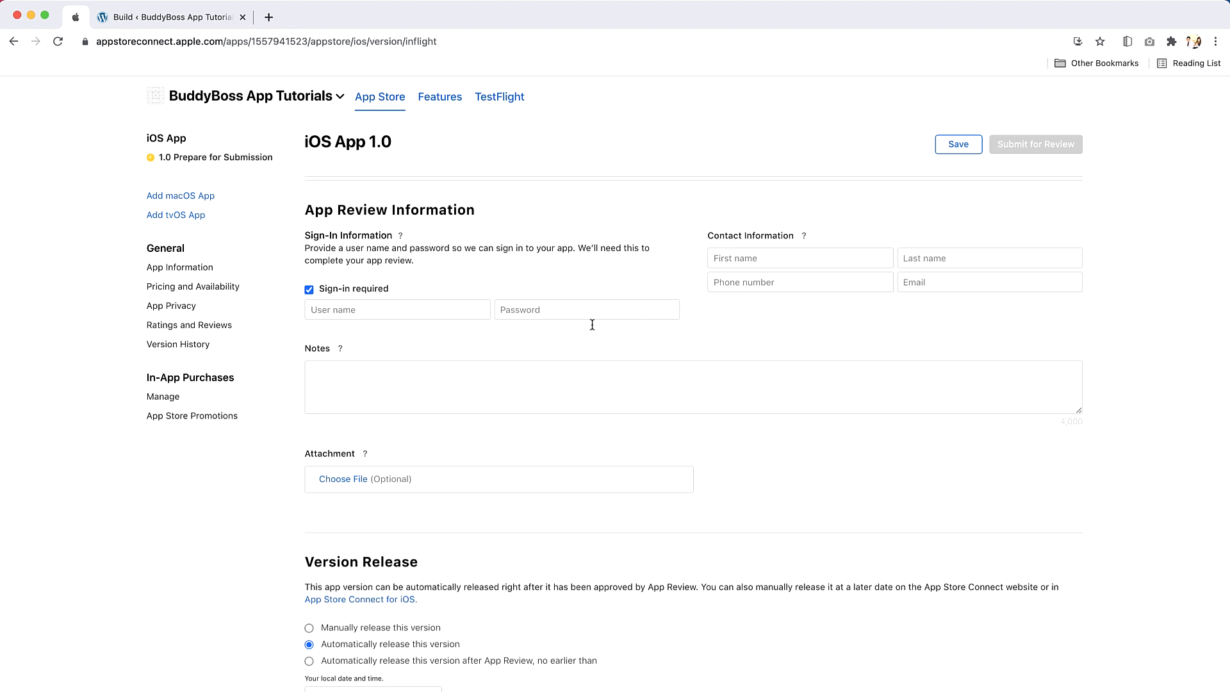
text(password)
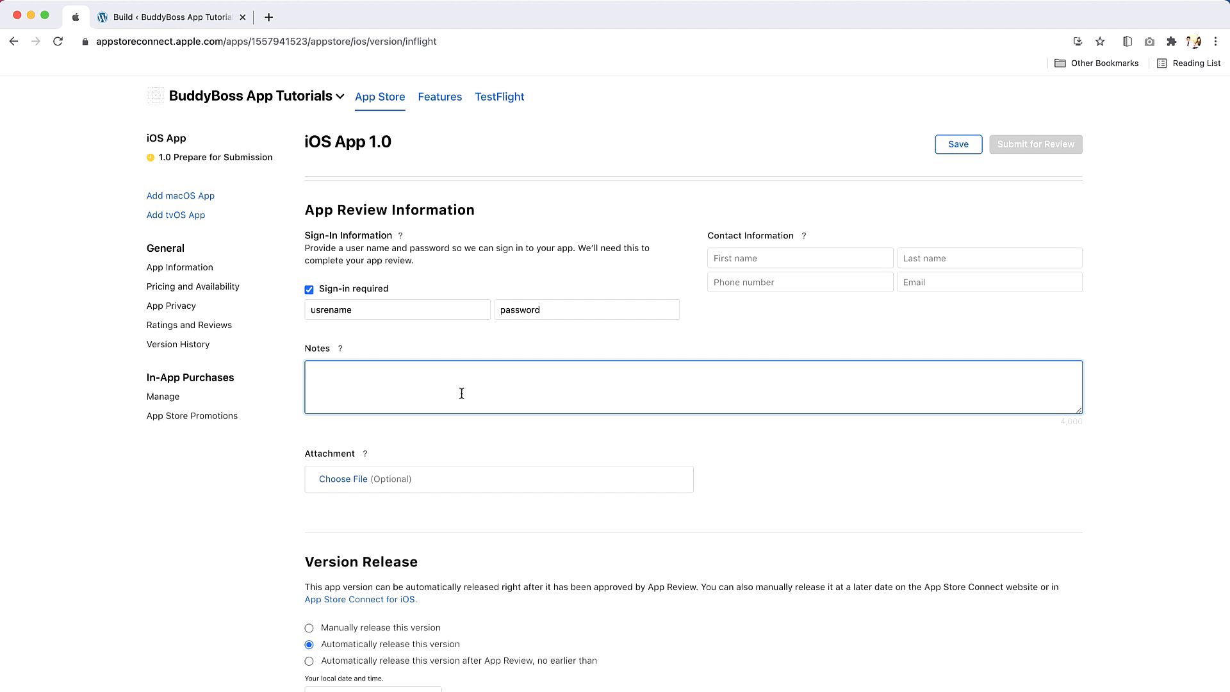
click(309, 511)
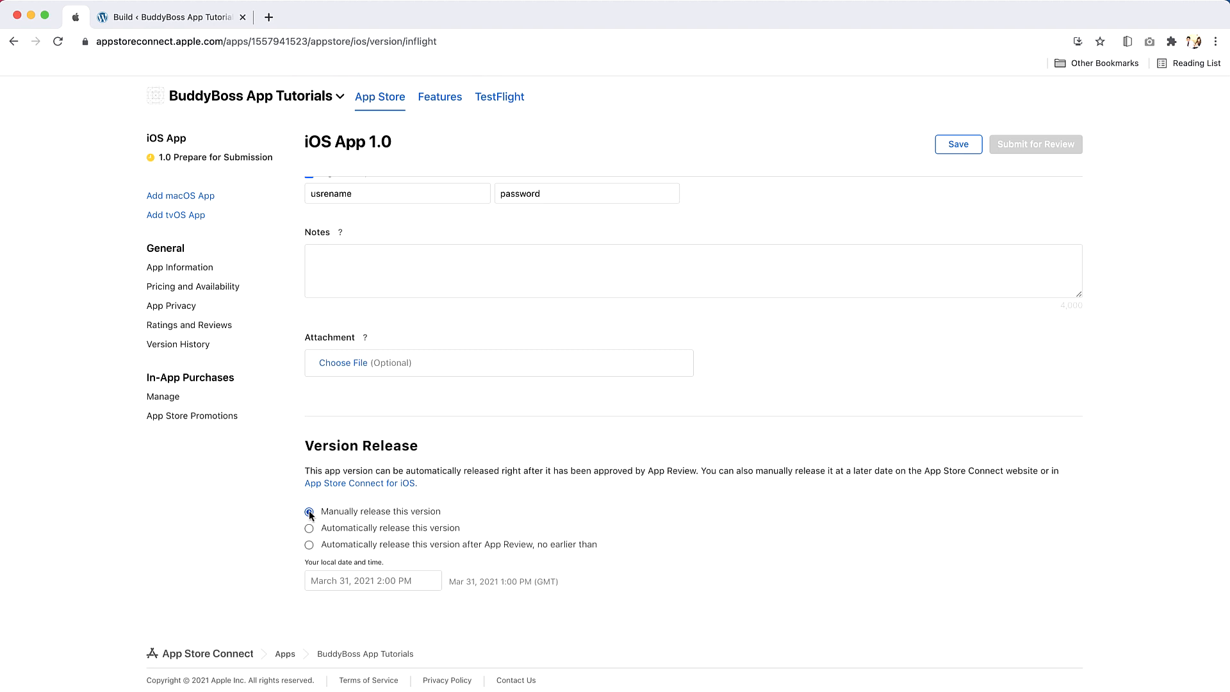
click(309, 511)
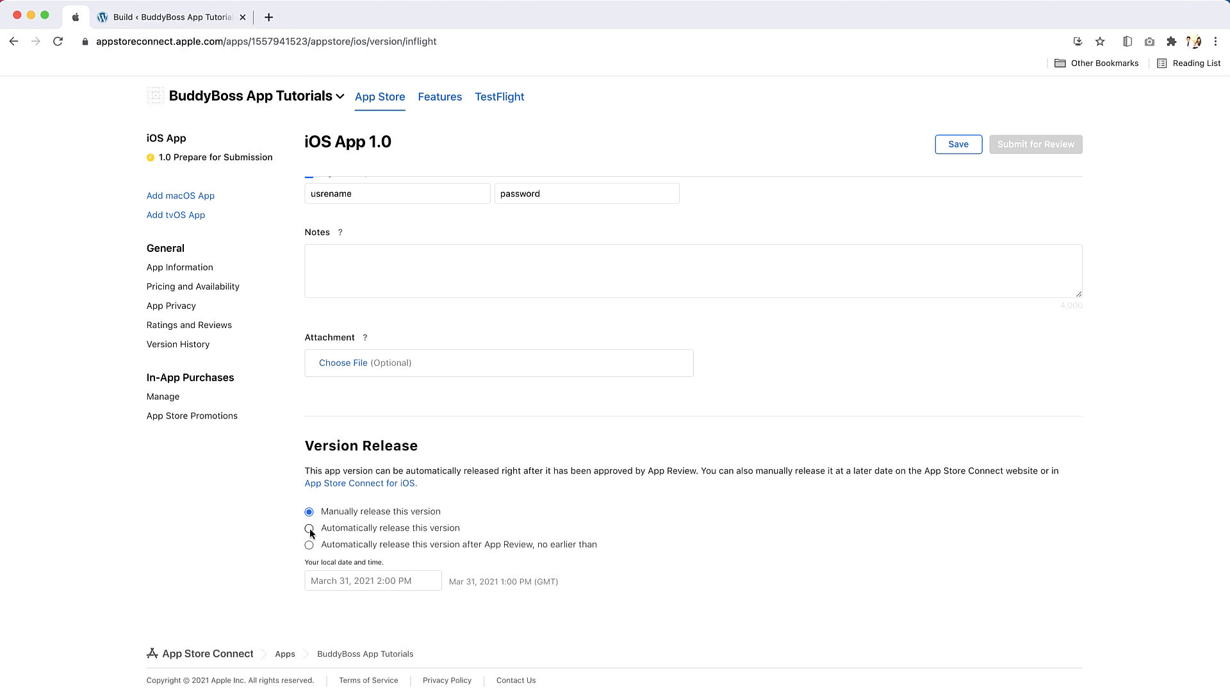
click(310, 527)
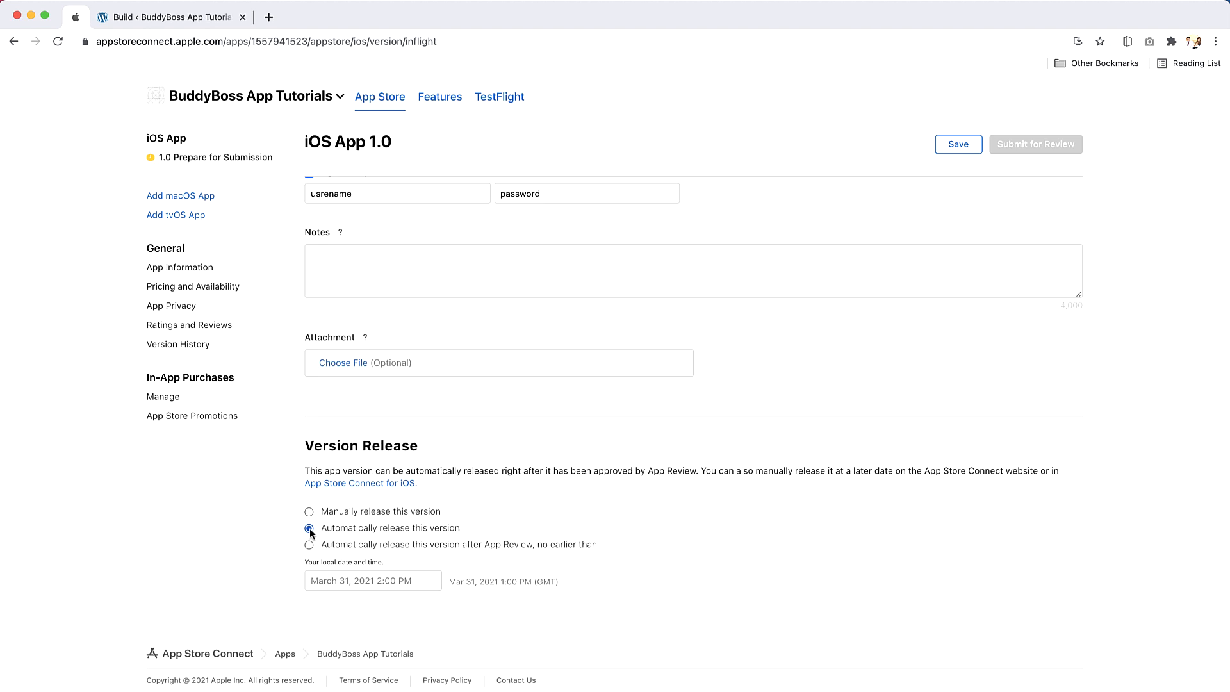
click(309, 526)
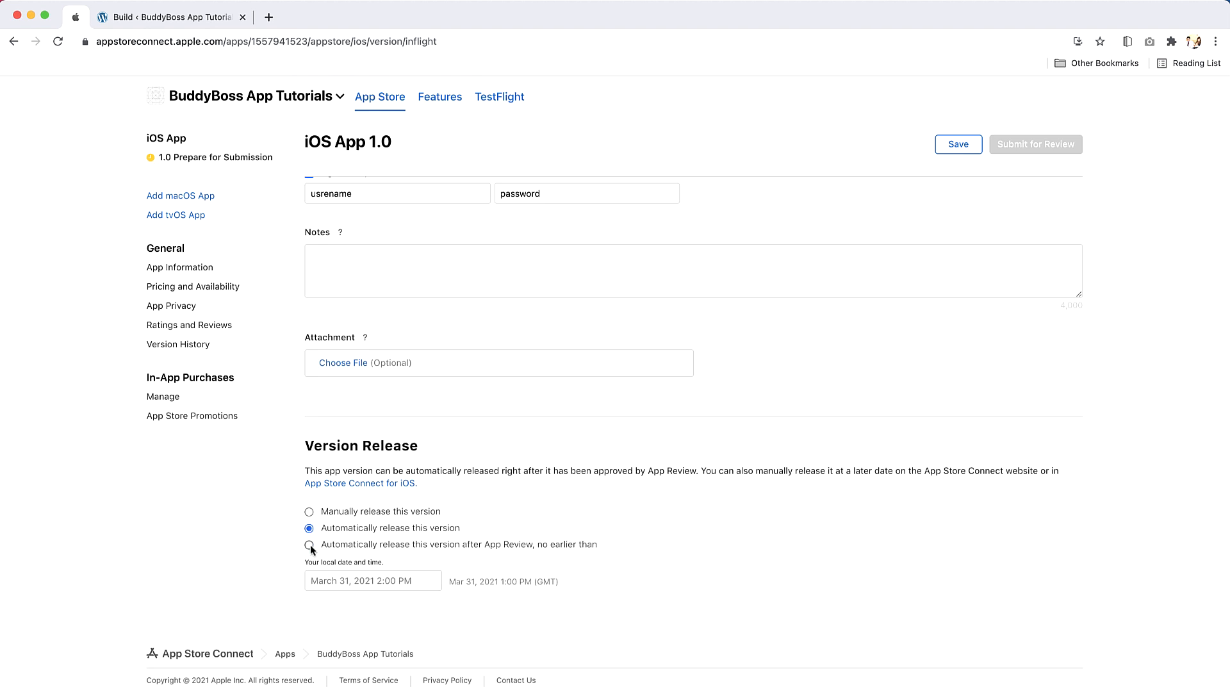
click(309, 545)
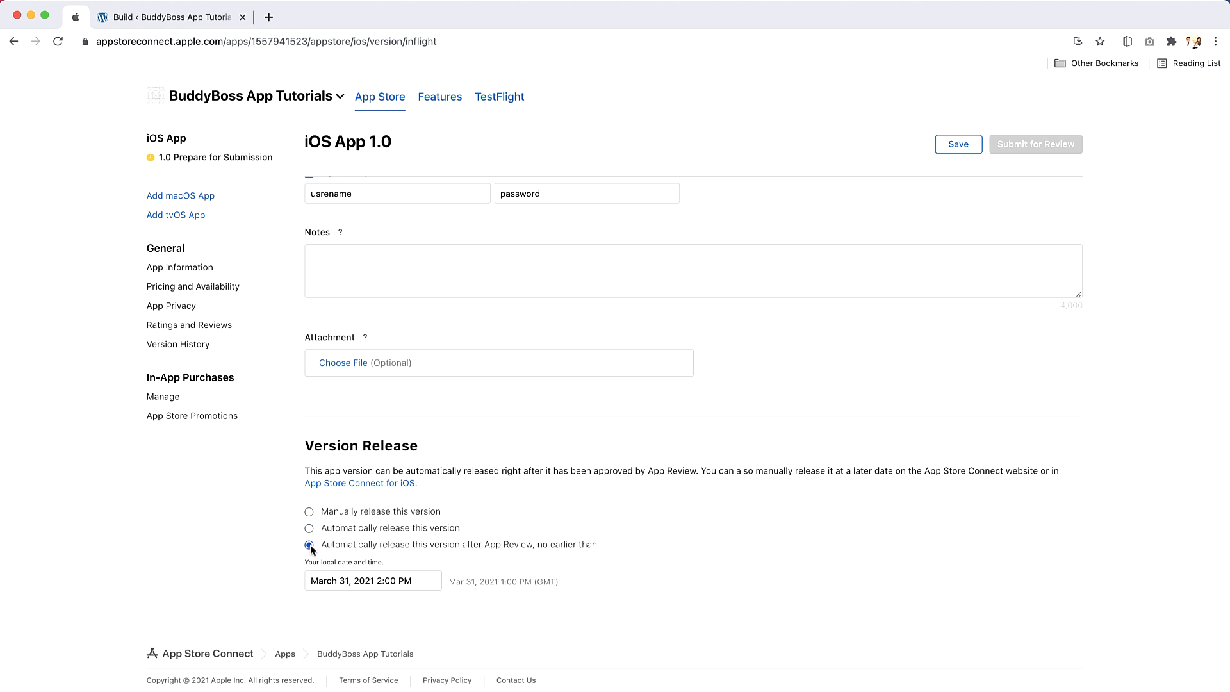